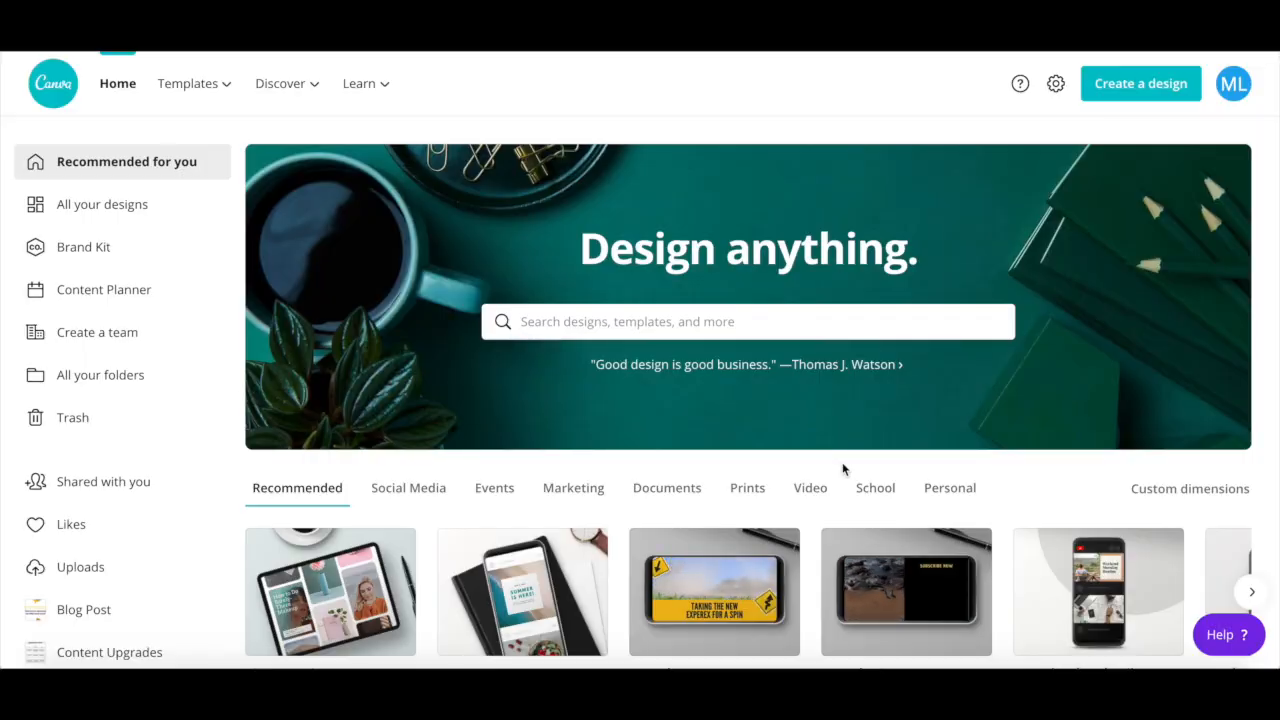
mouse_move(778, 482)
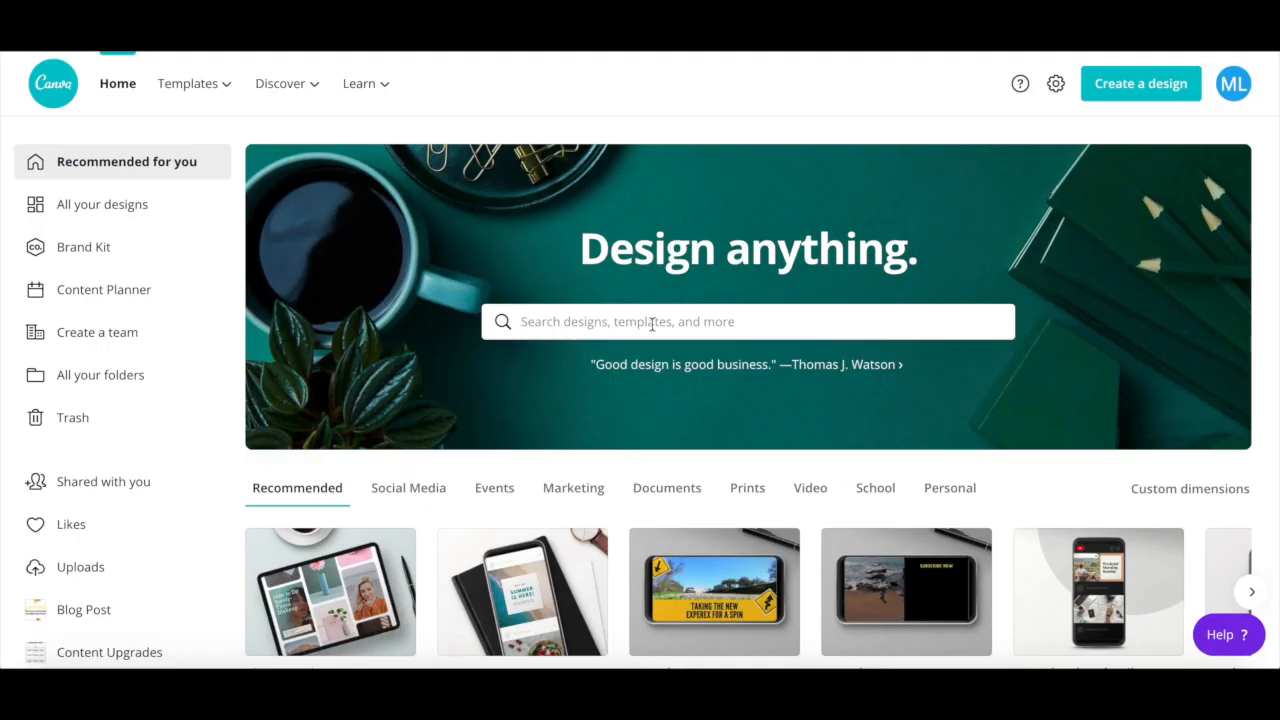
Search Canva for 'worksheet' to list Worksheet, Worksheet (Landscape) and related suggestions.
click(748, 320)
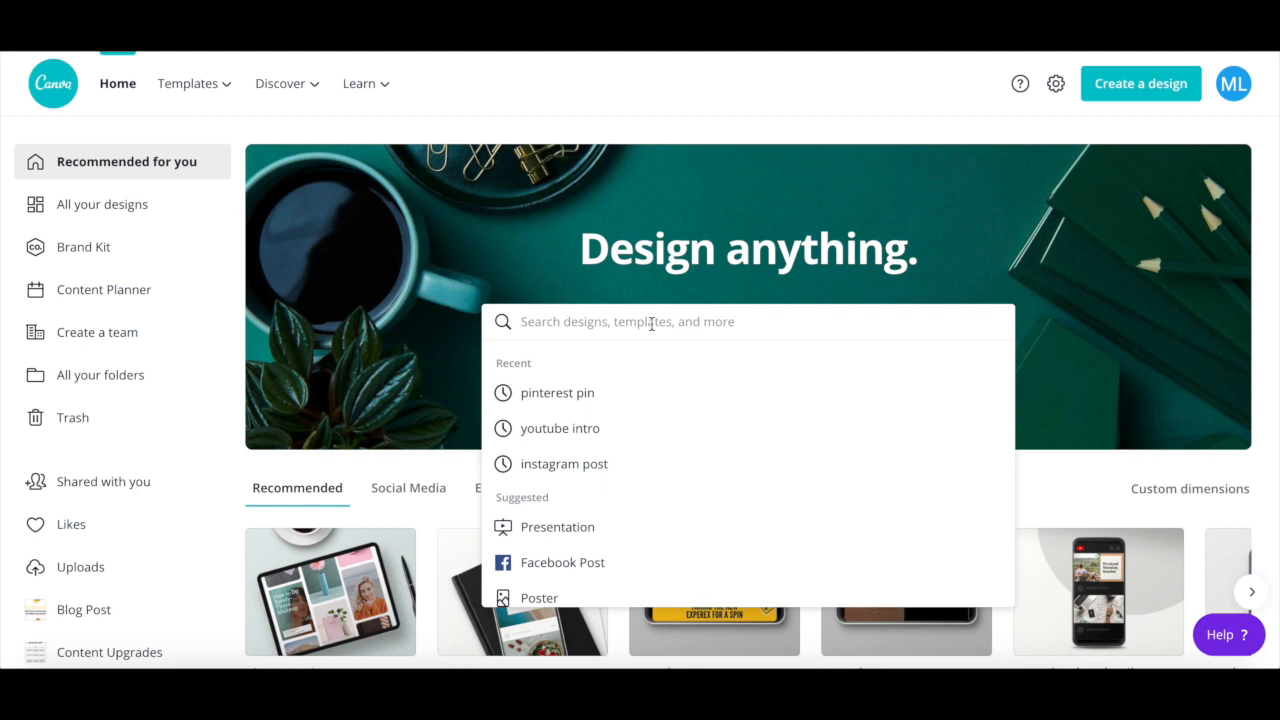
text(w)
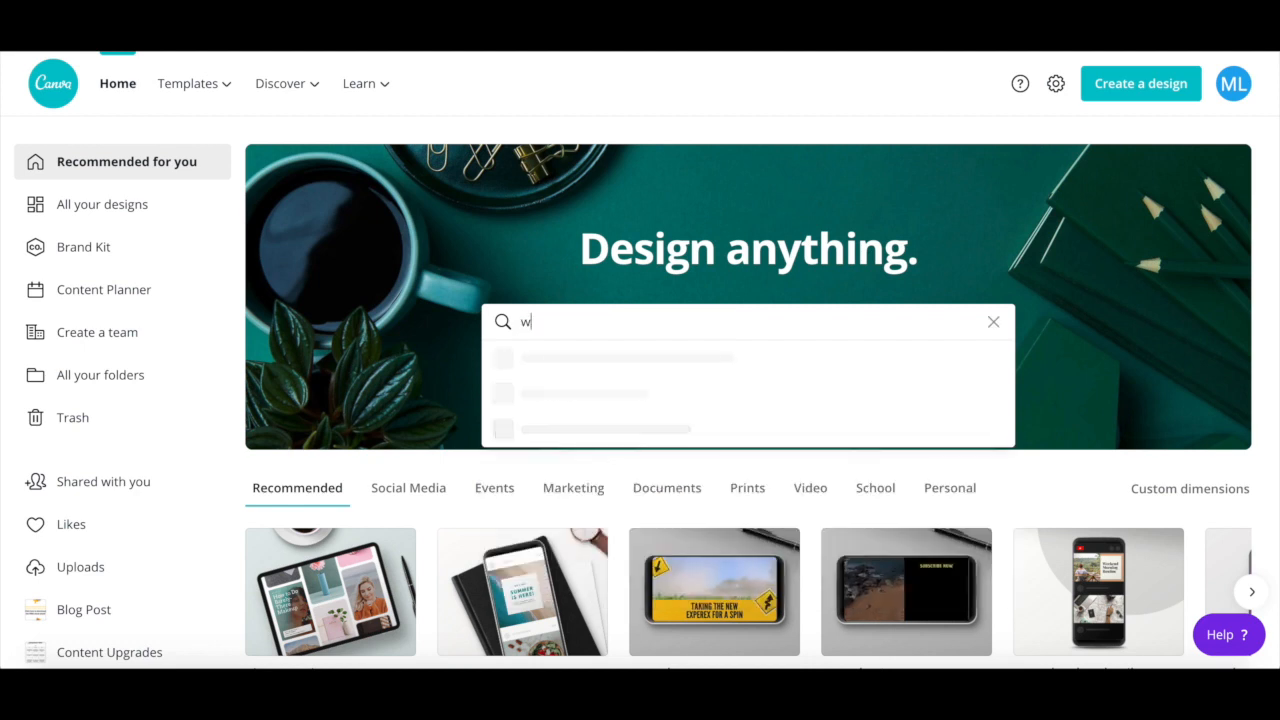
text(orksh)
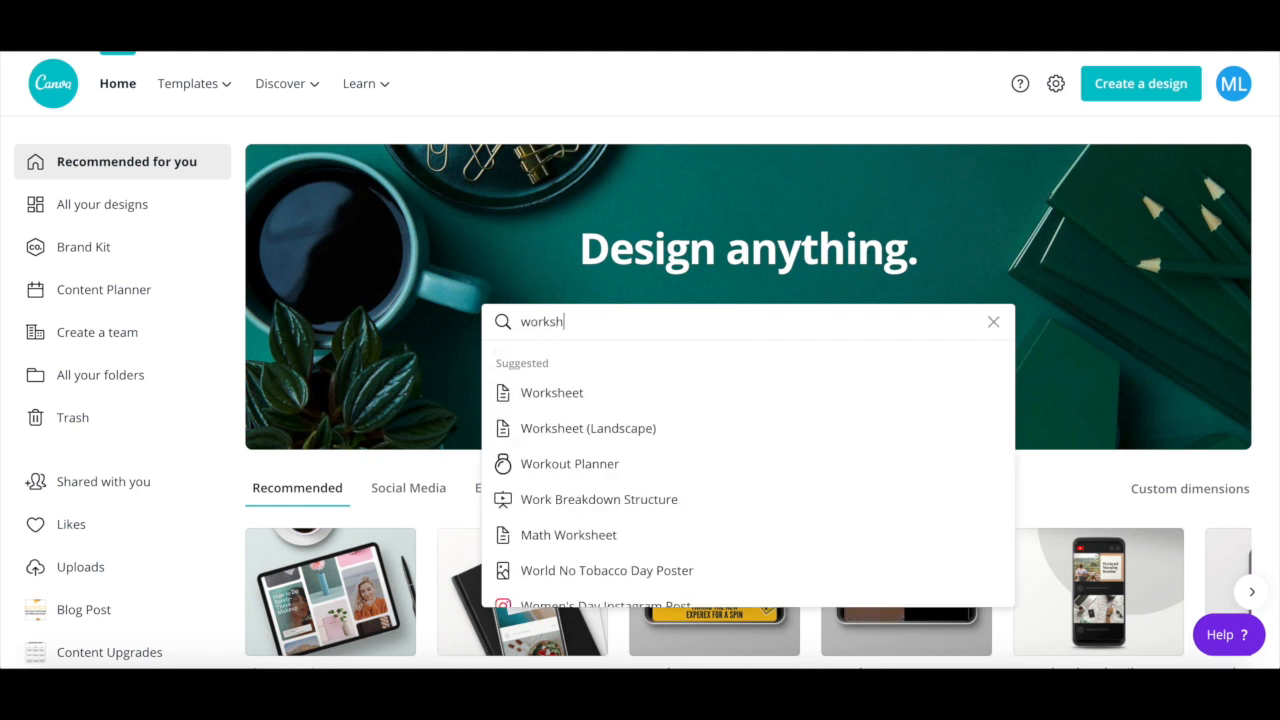
text(eet)
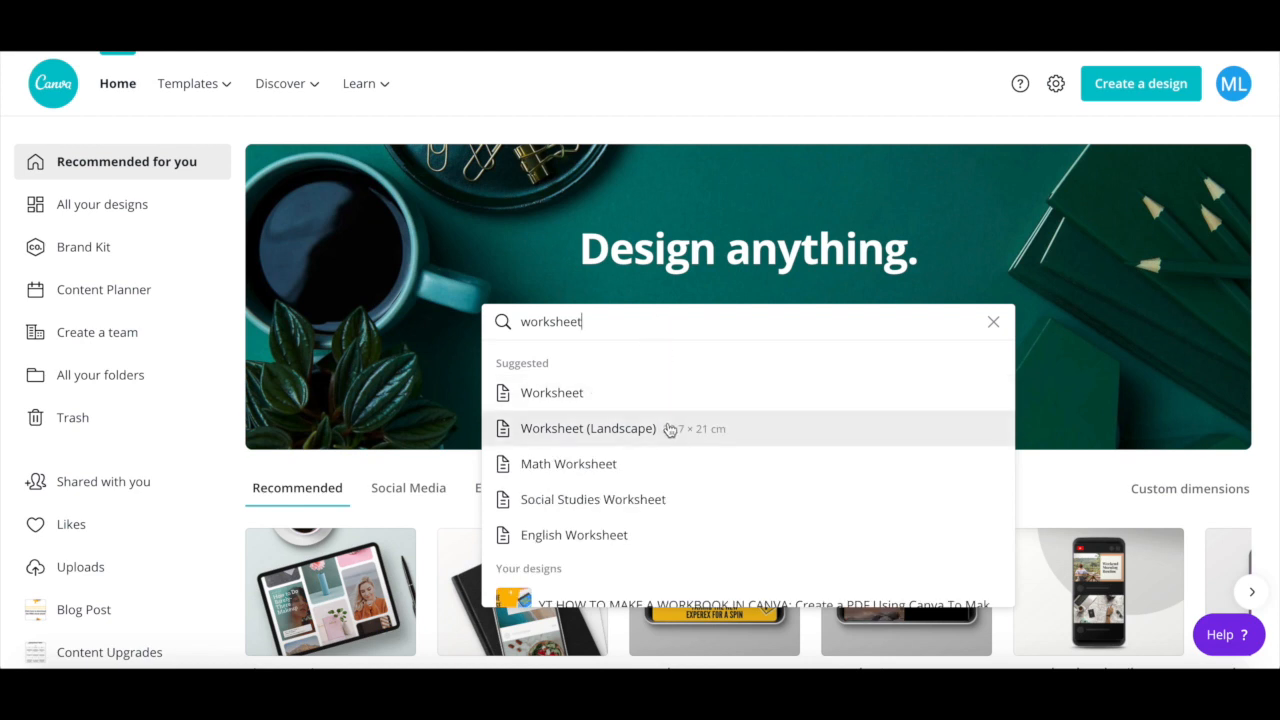
mouse_move(668, 436)
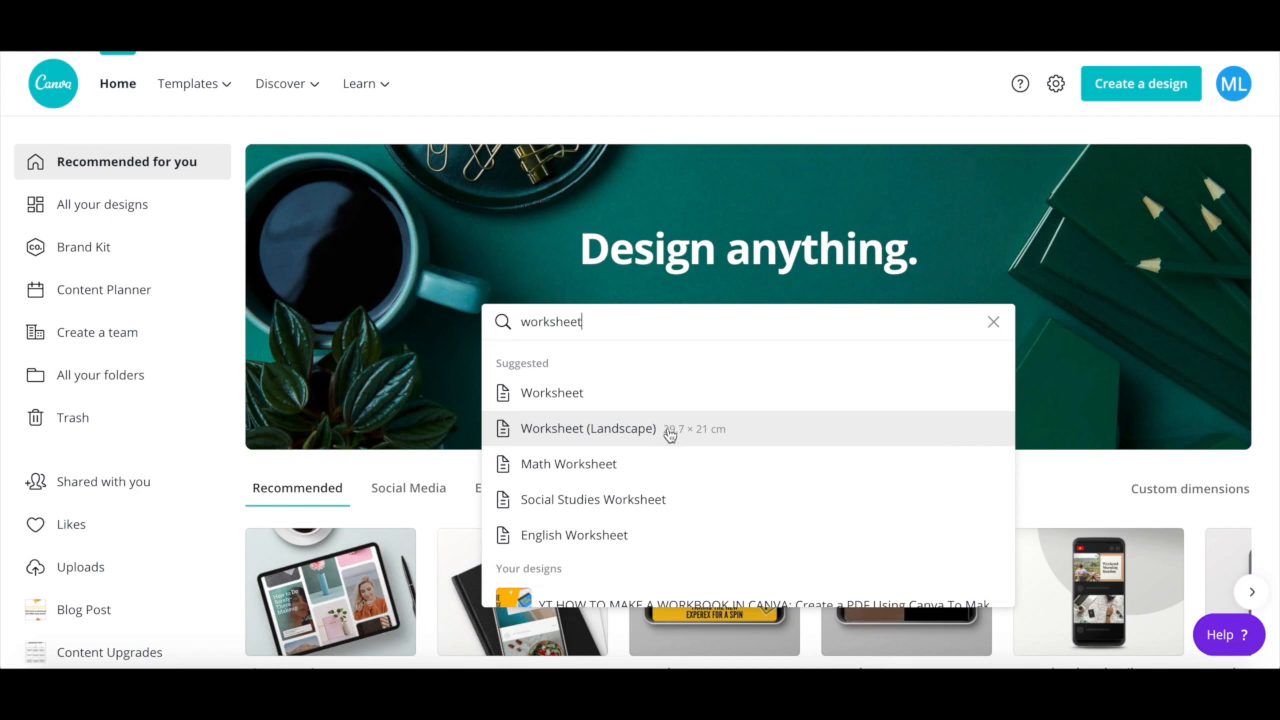
mouse_move(672, 452)
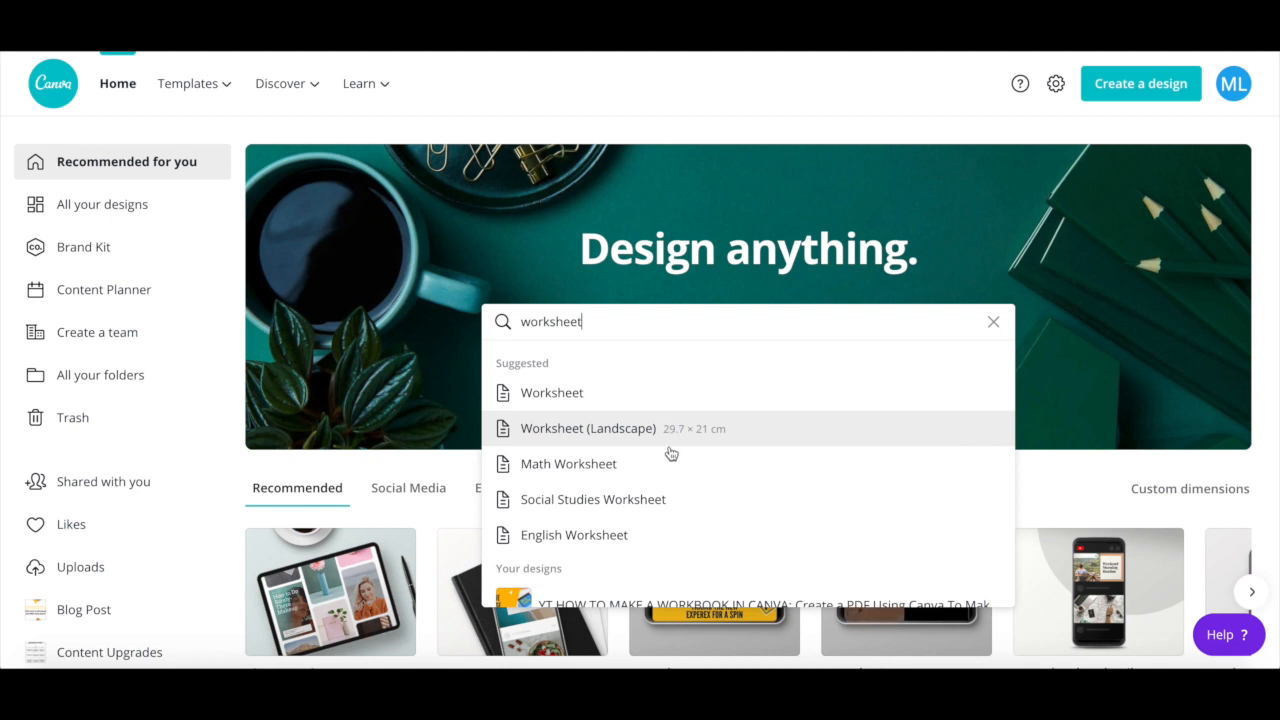
mouse_move(684, 510)
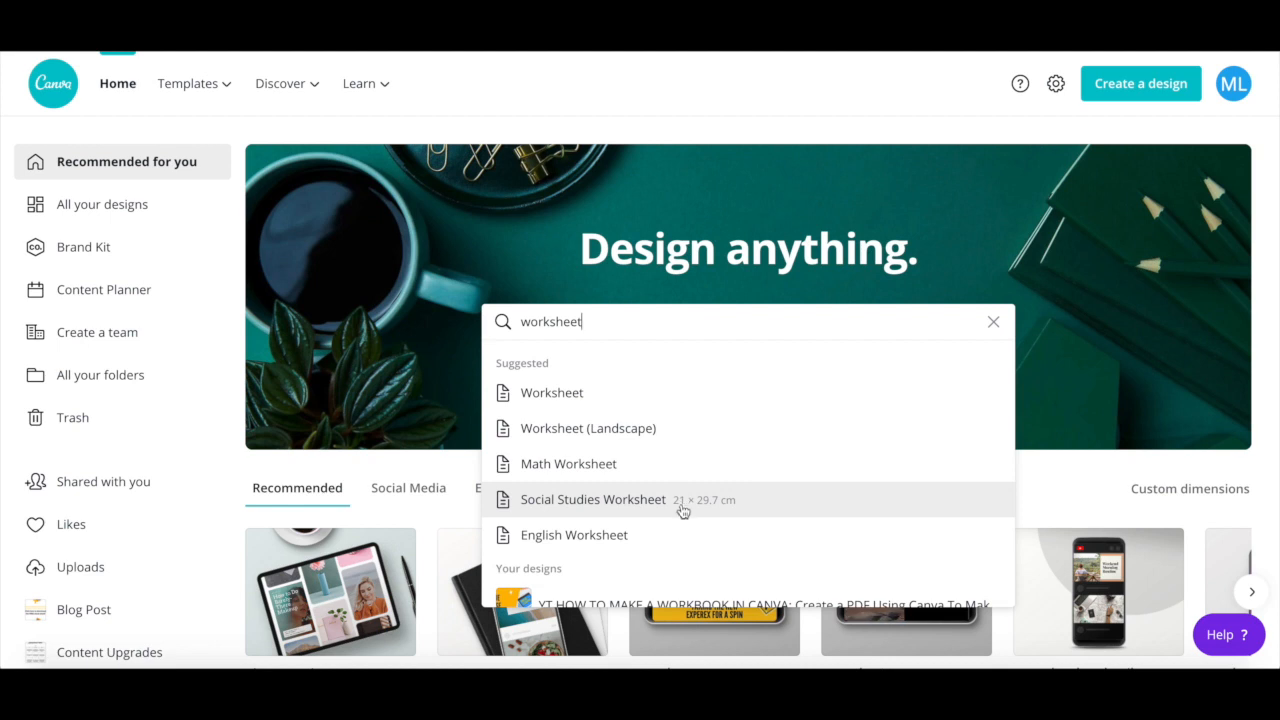
mouse_move(680, 536)
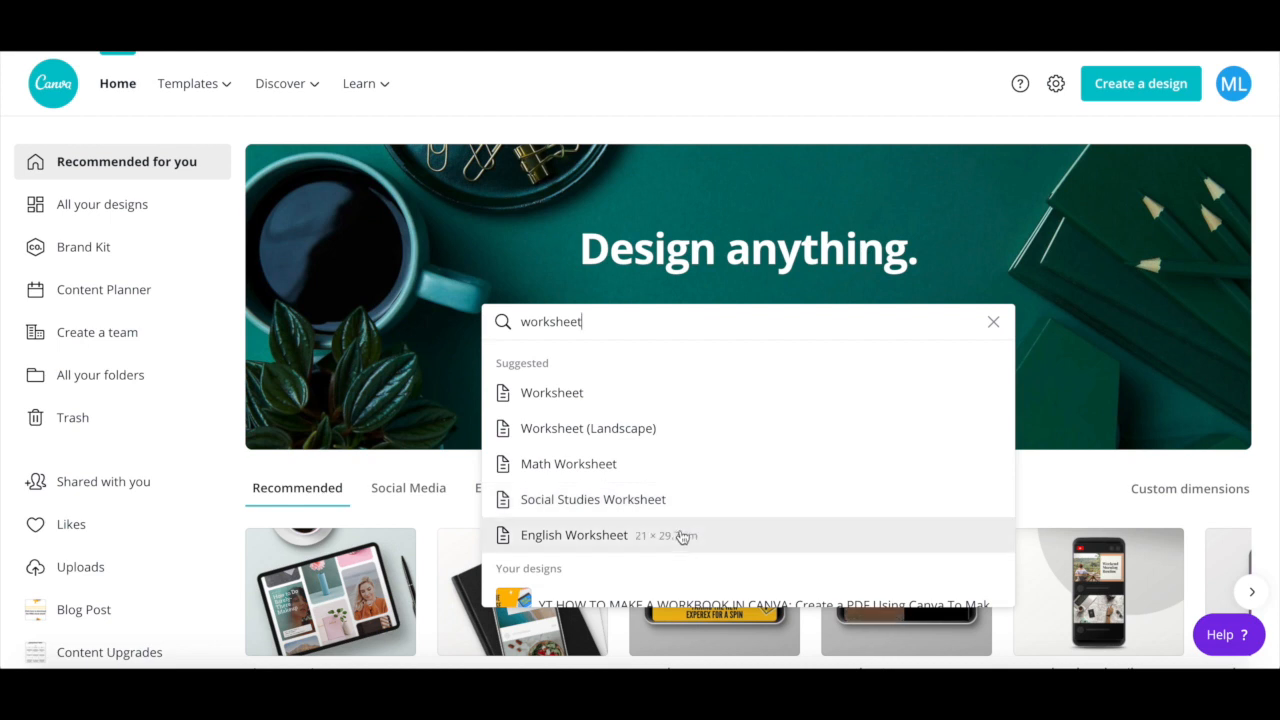
mouse_move(716, 392)
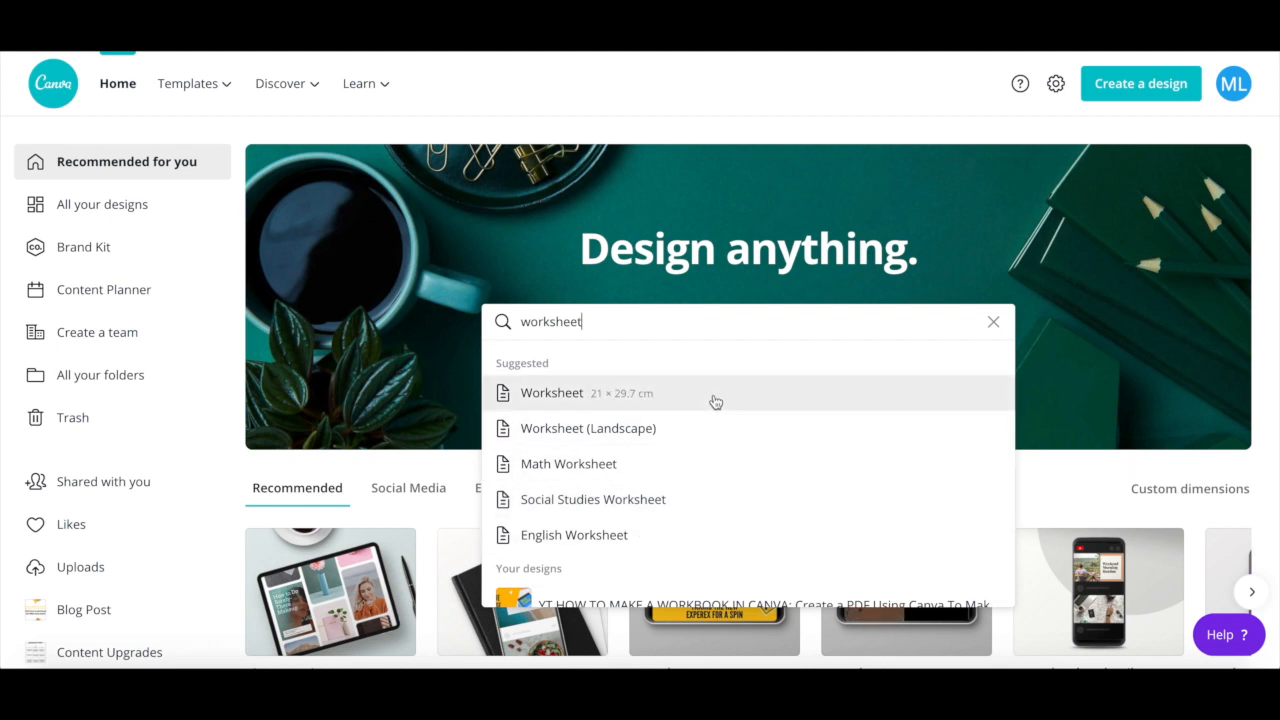
Browse the Worksheet template results such as Art Critique, My Sky Diary and Community Helpers.
click(552, 392)
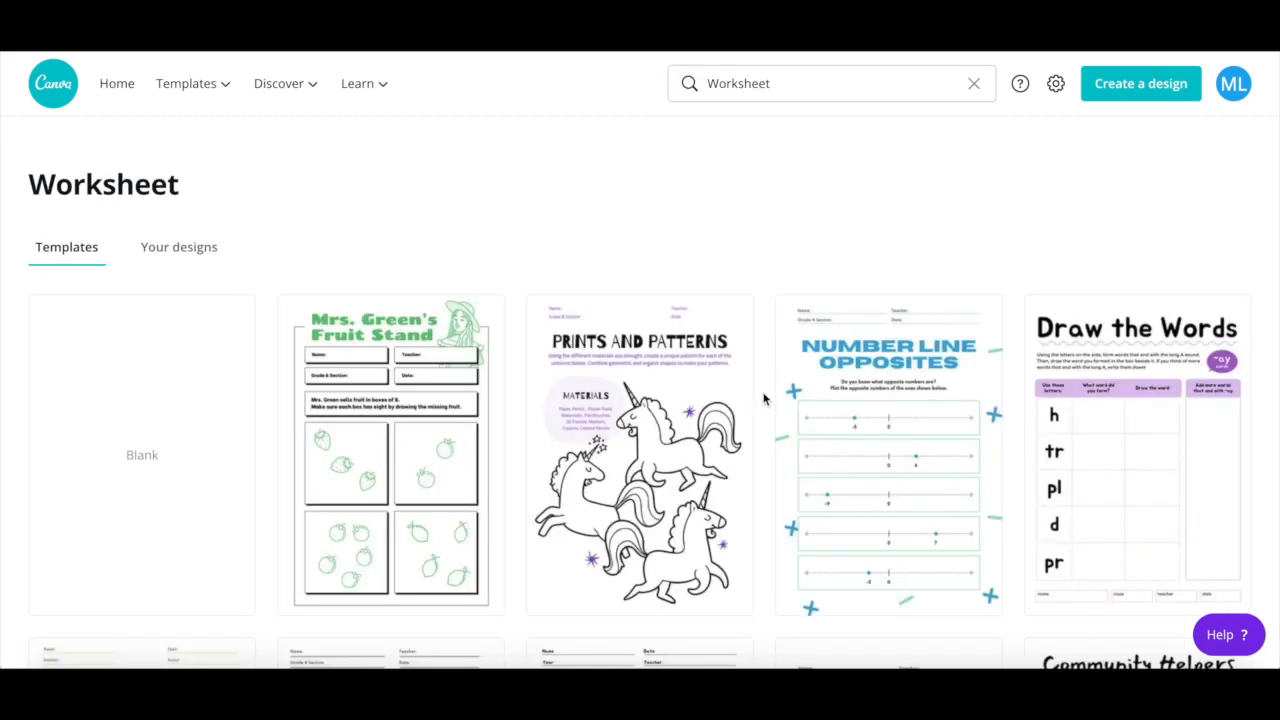
scroll(down, 3)
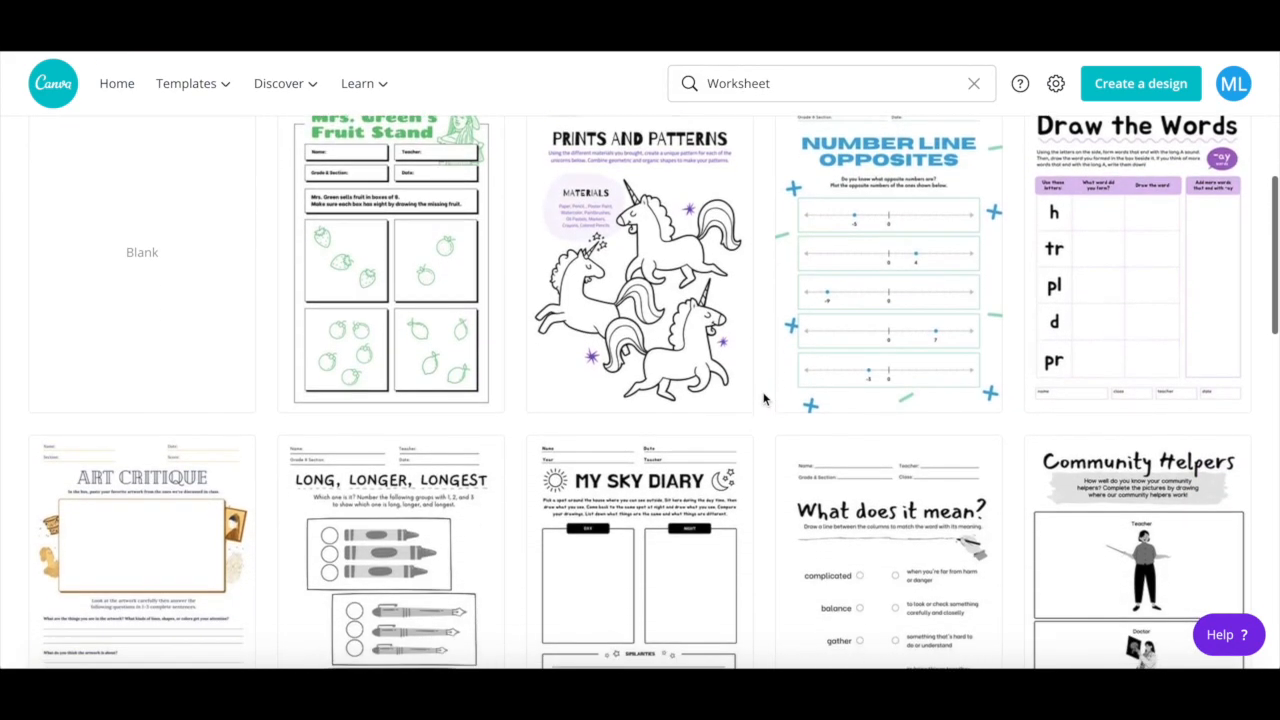
scroll(down, 3)
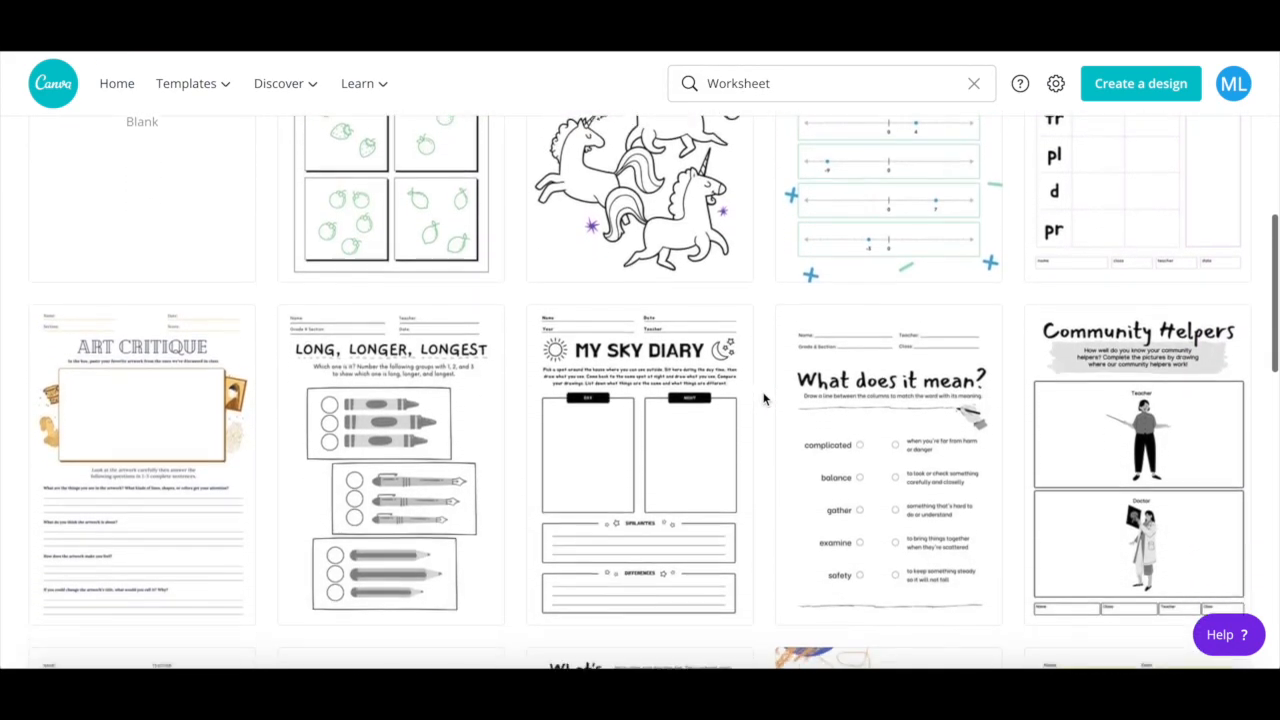
scroll(down, 3)
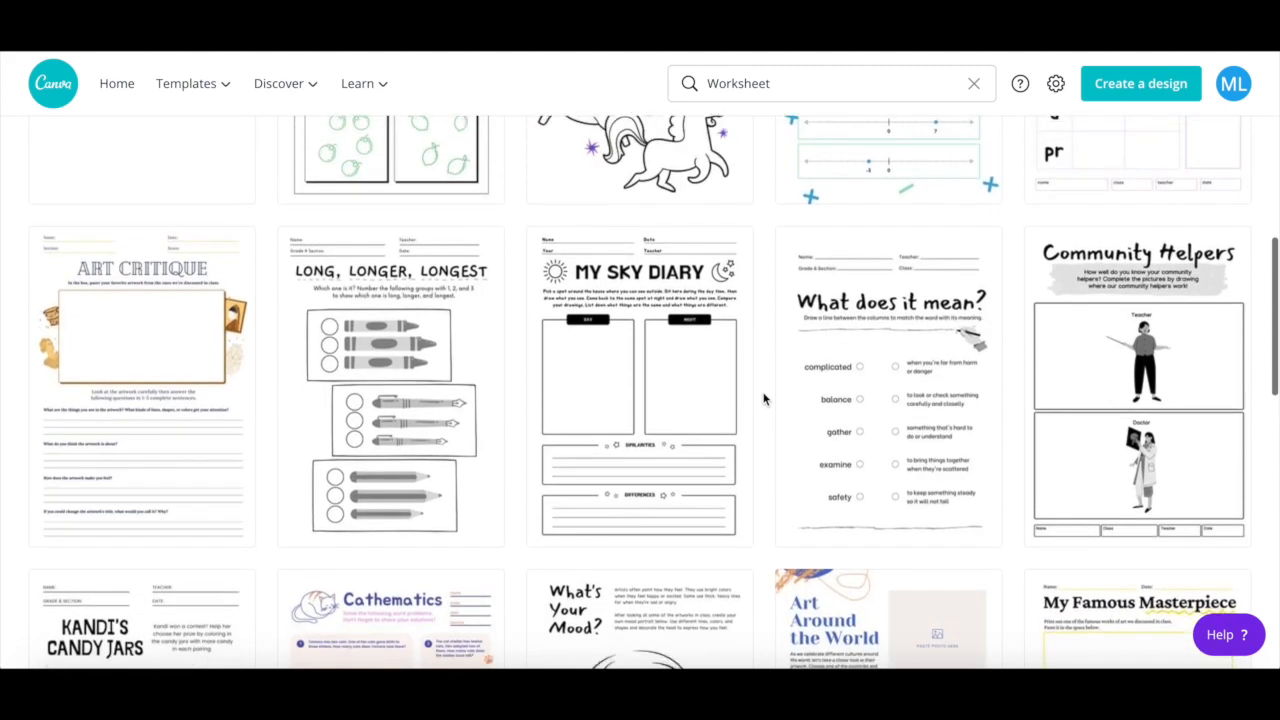
scroll(up, 3)
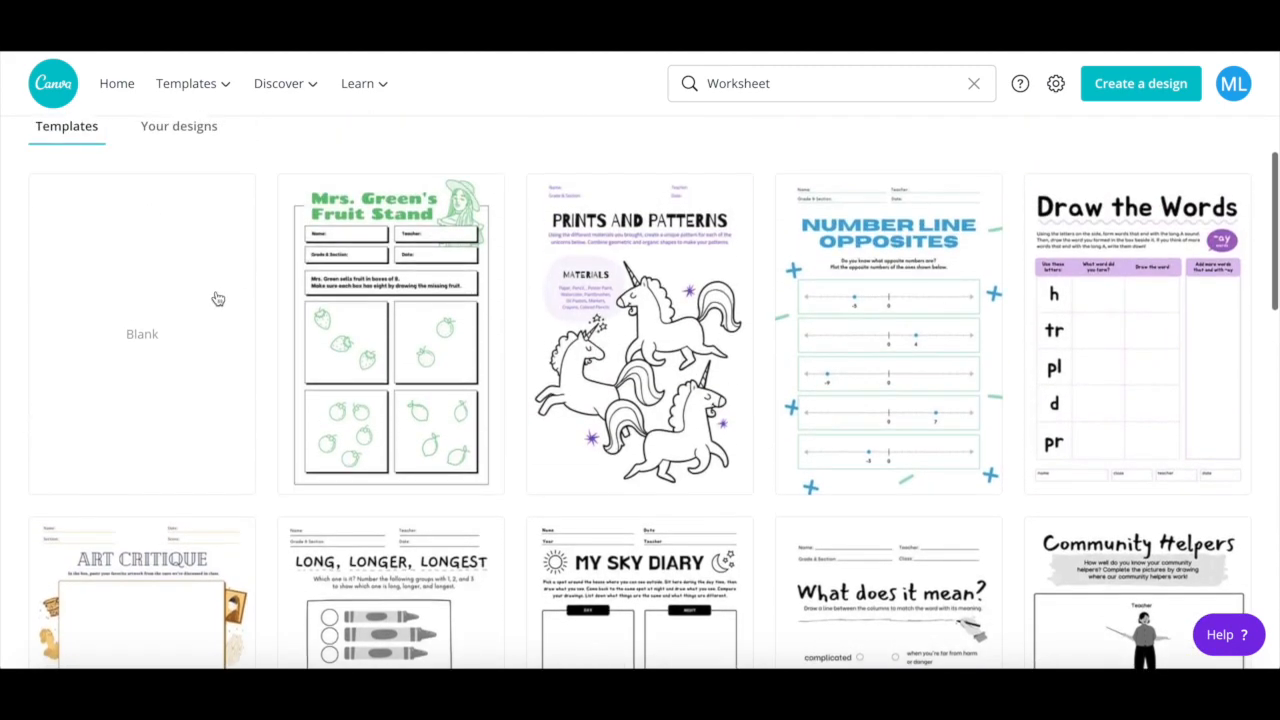
mouse_move(124, 480)
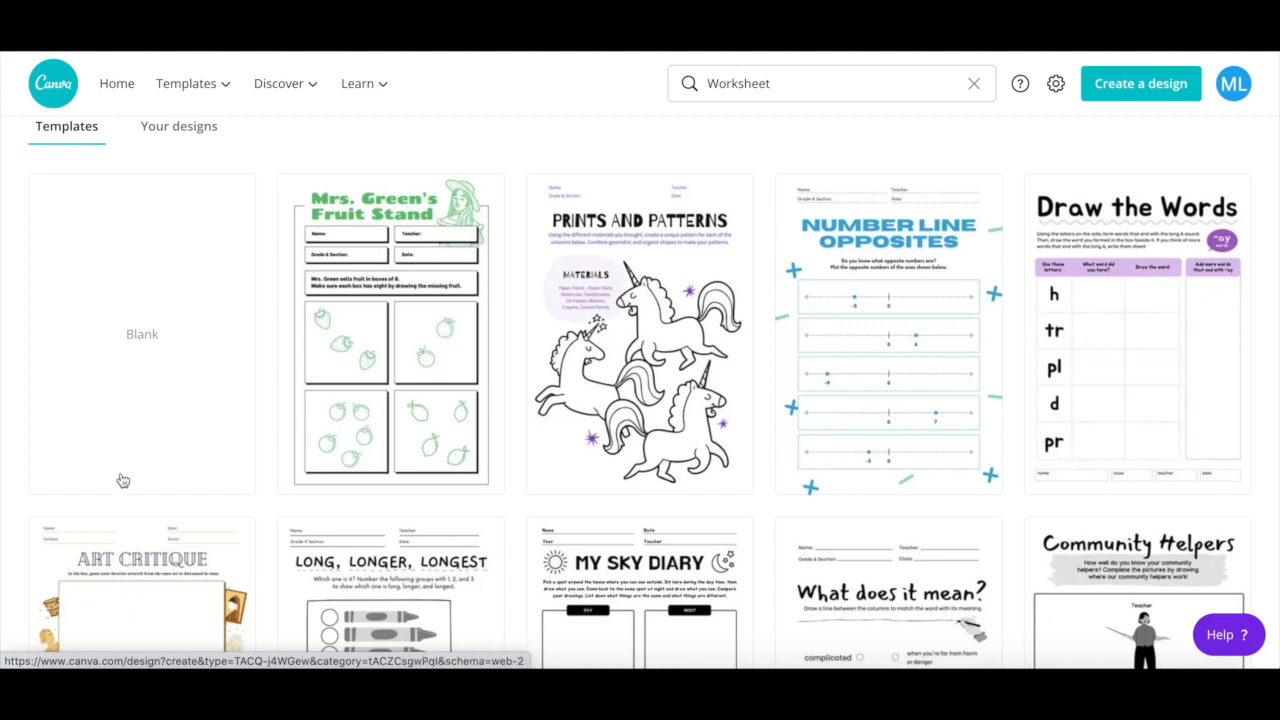
mouse_move(276, 344)
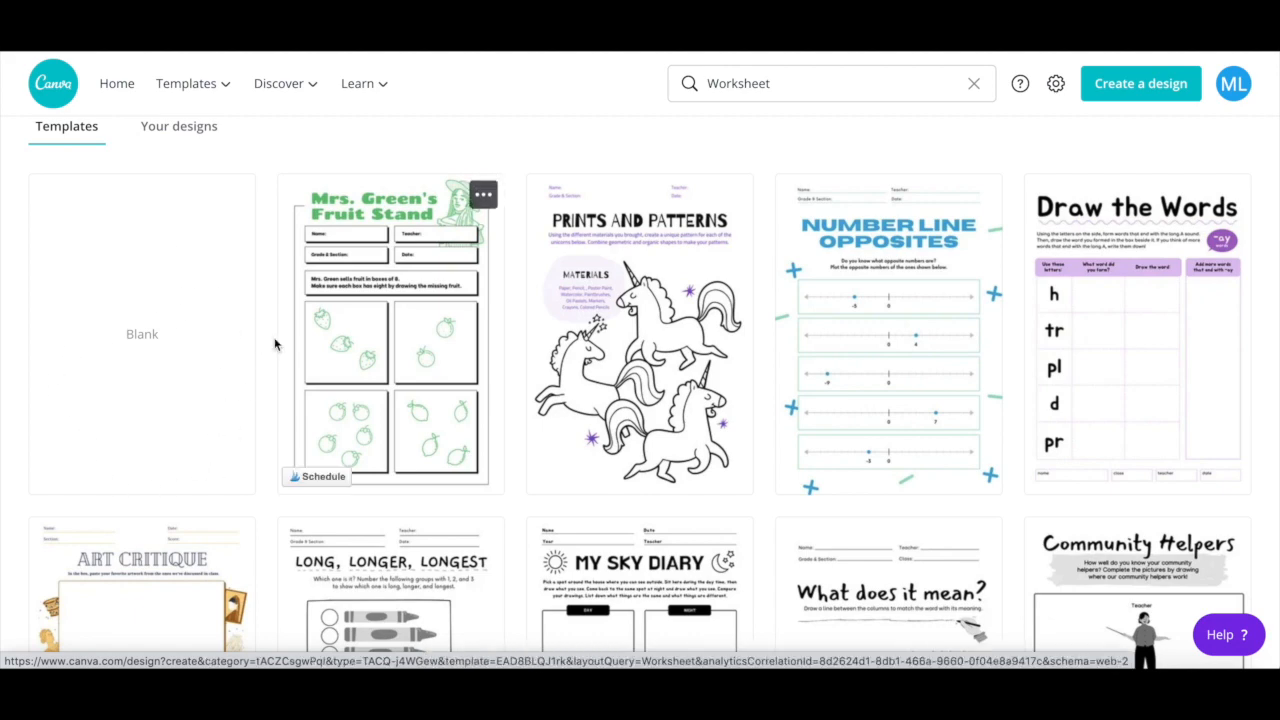
scroll(down, 3)
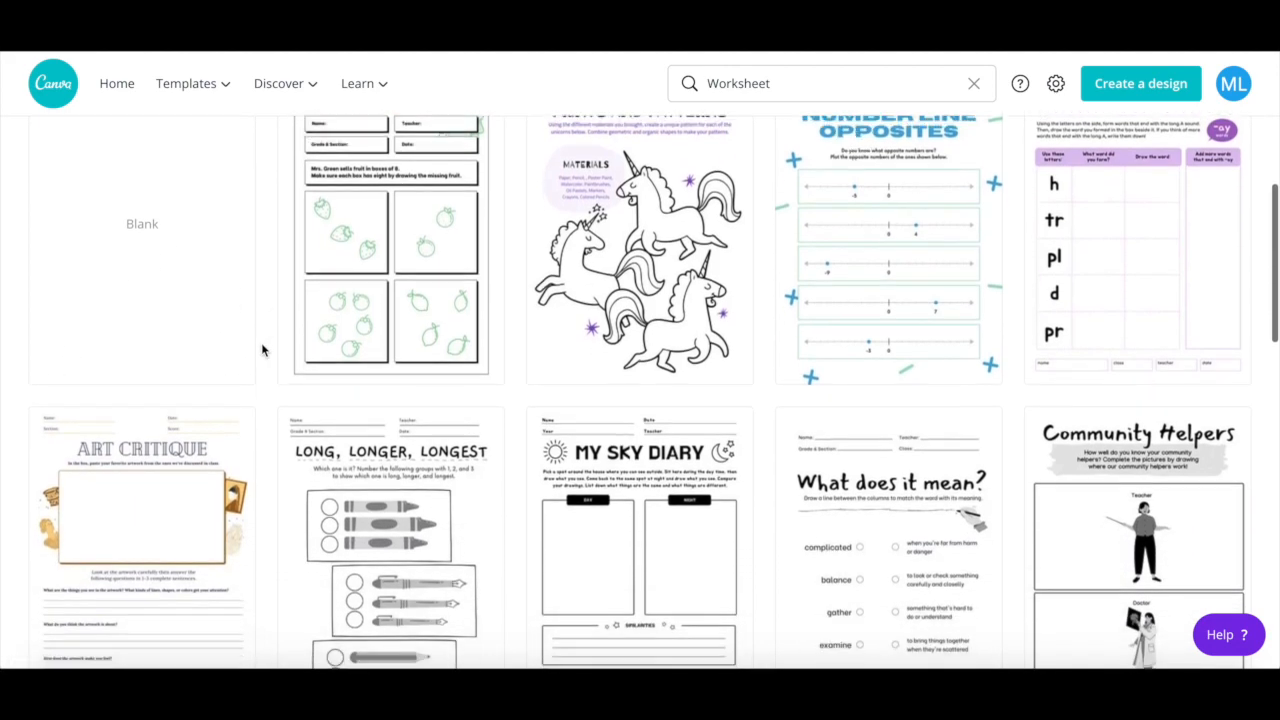
scroll(down, 3)
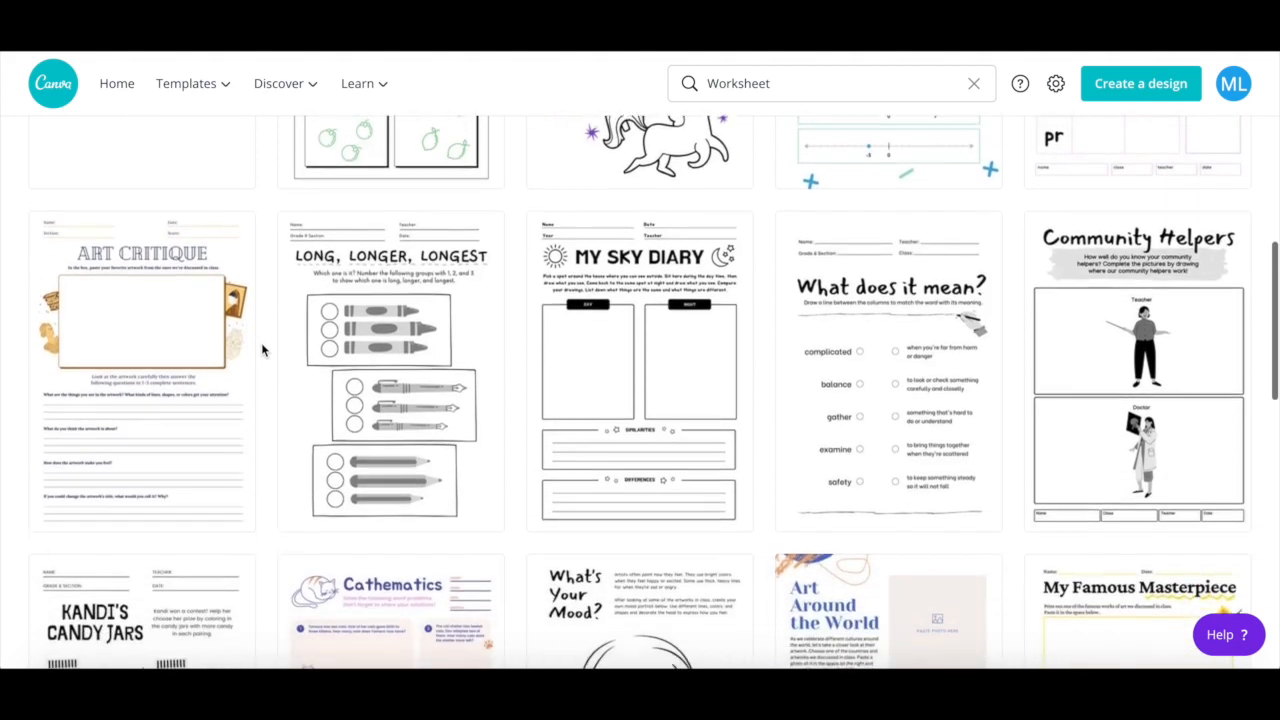
scroll(up, 3)
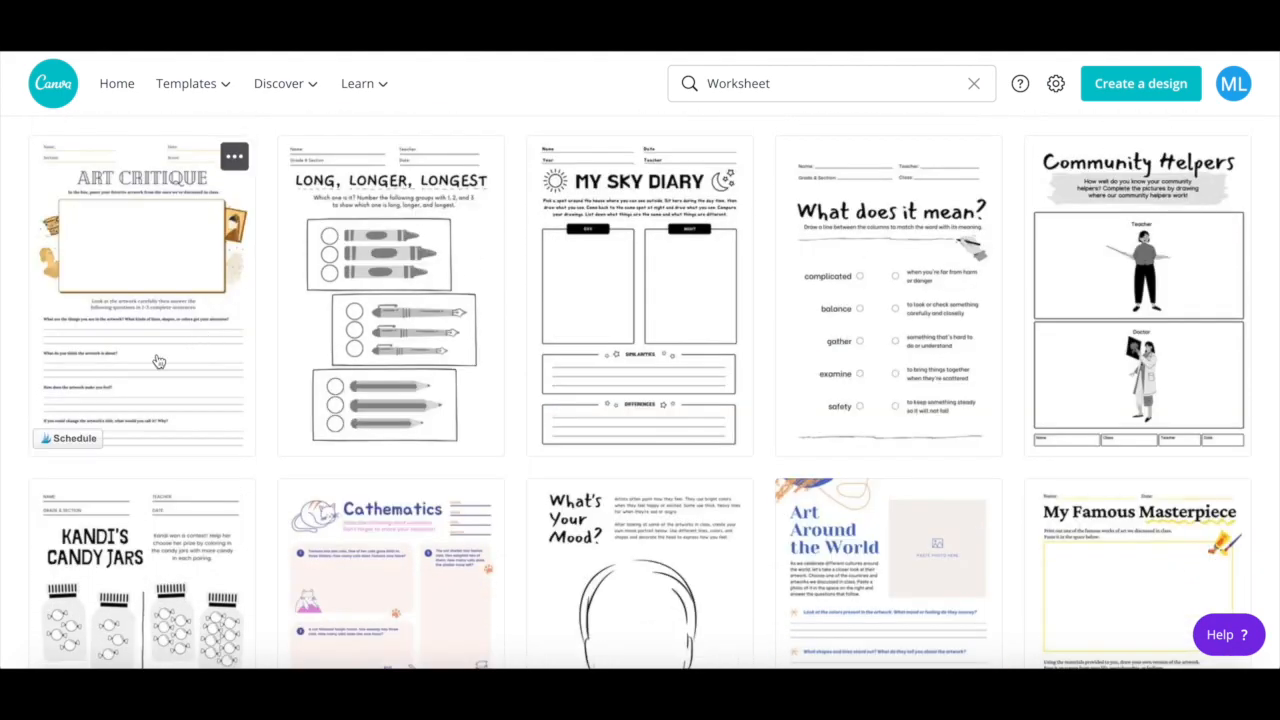
mouse_move(120, 348)
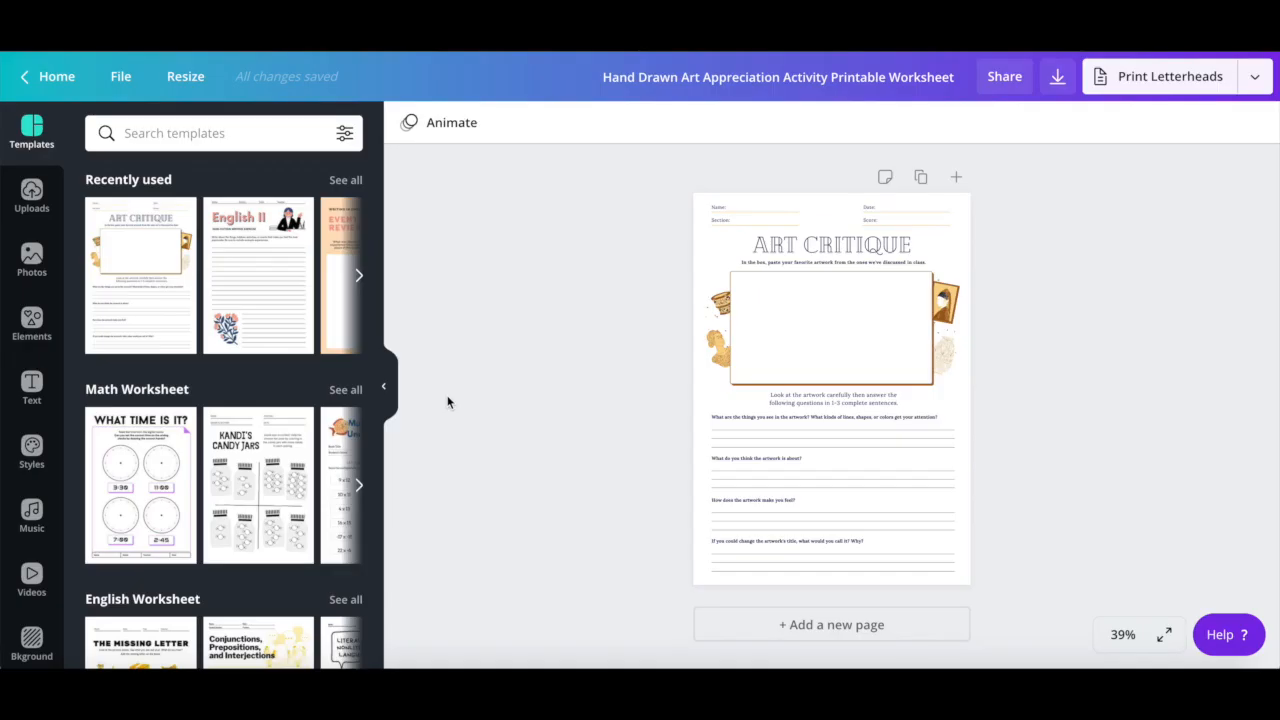
mouse_move(384, 350)
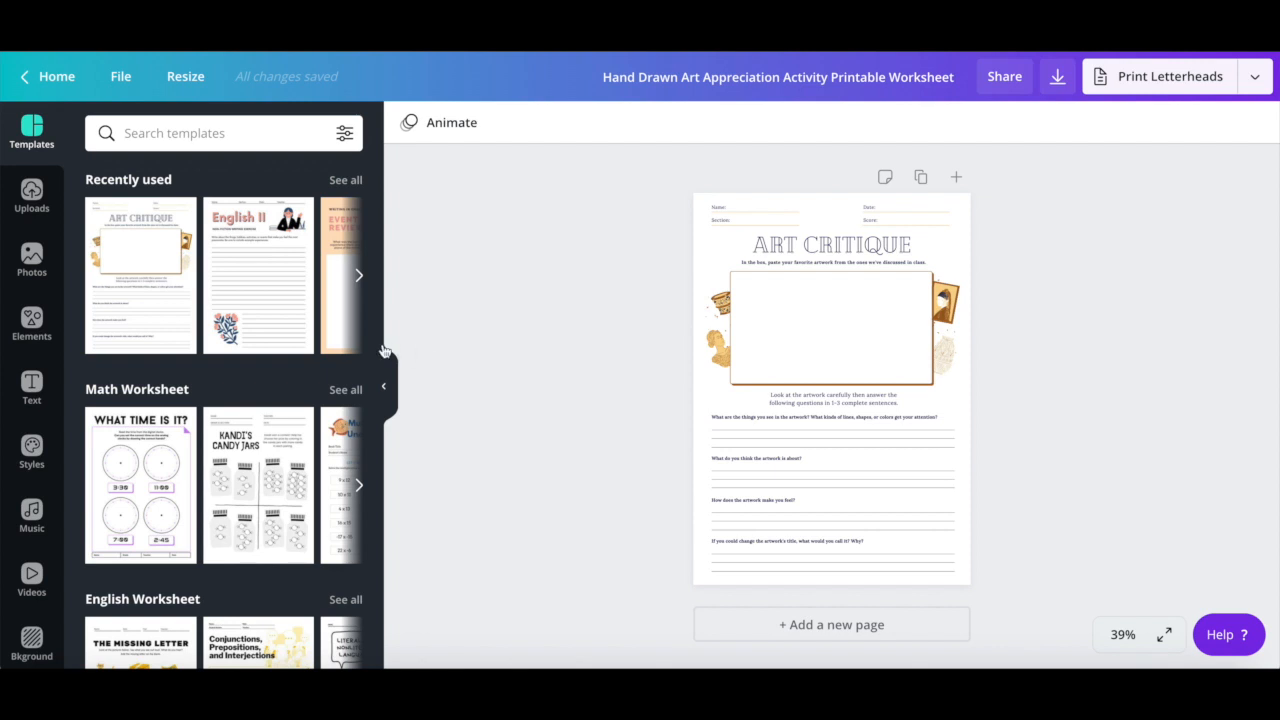
Apply the recently used English II non-fiction writing worksheet template to the page.
click(832, 244)
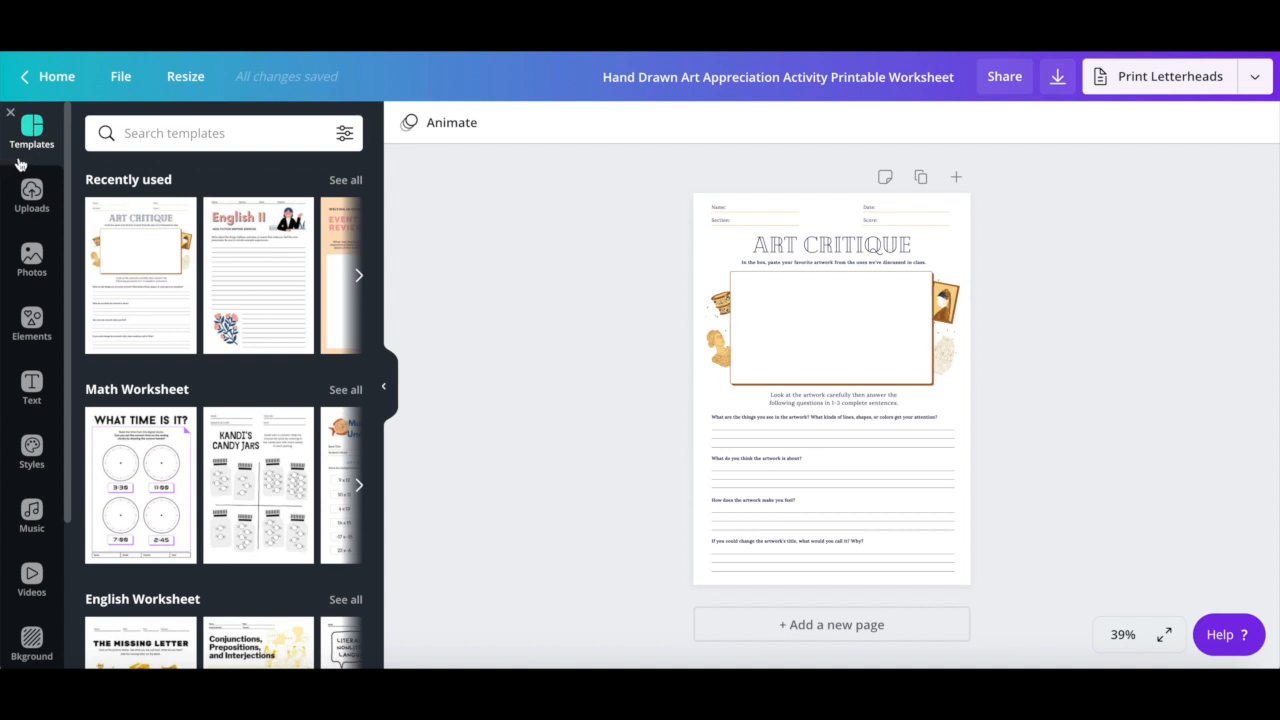
mouse_move(244, 276)
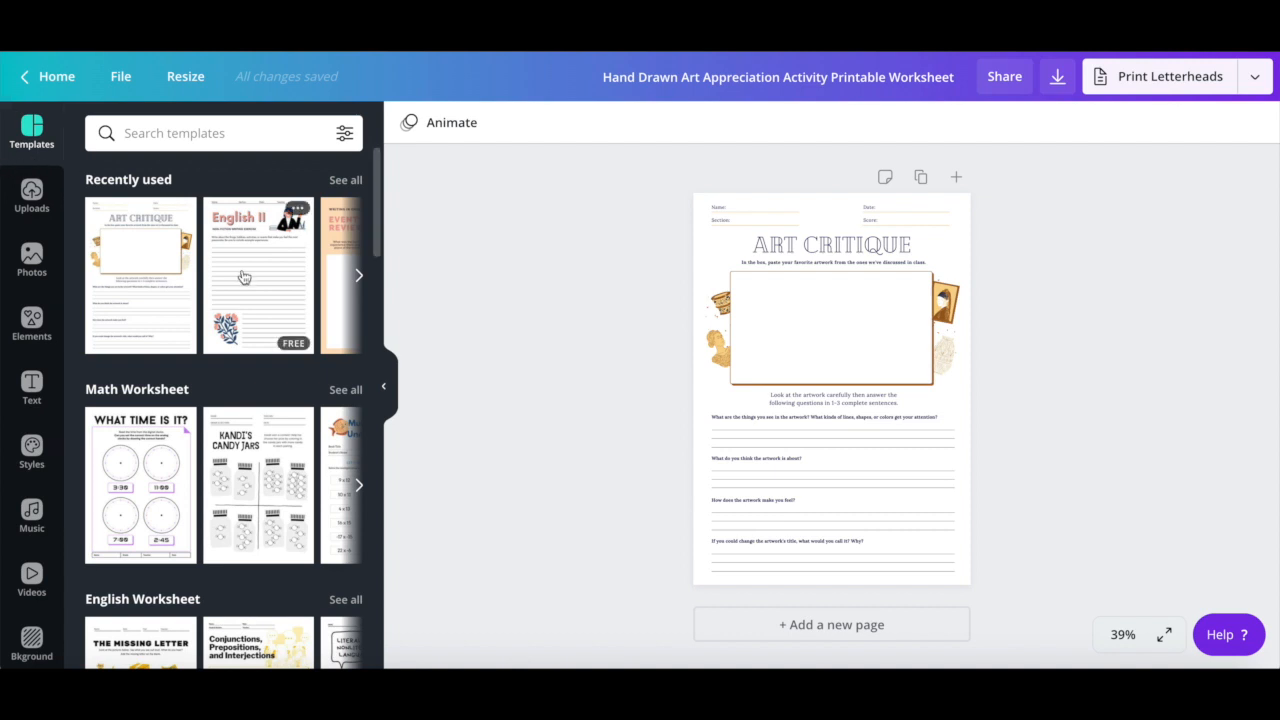
click(258, 276)
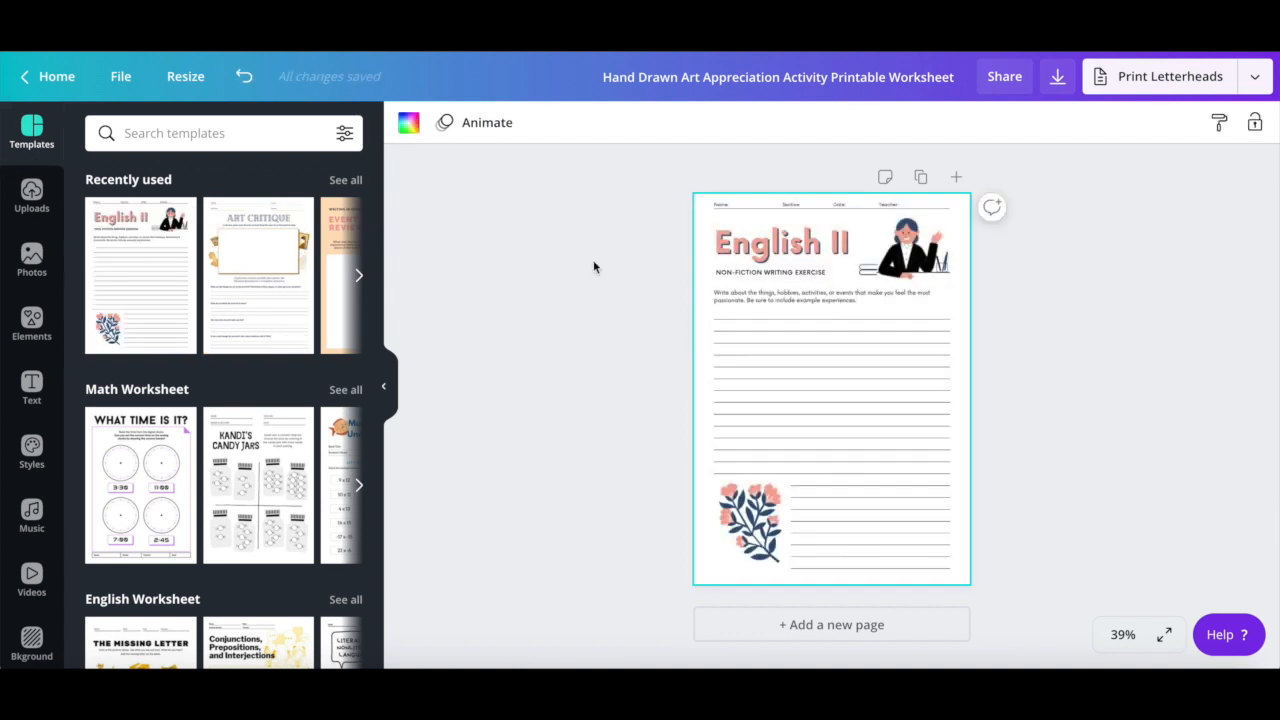
mouse_move(978, 434)
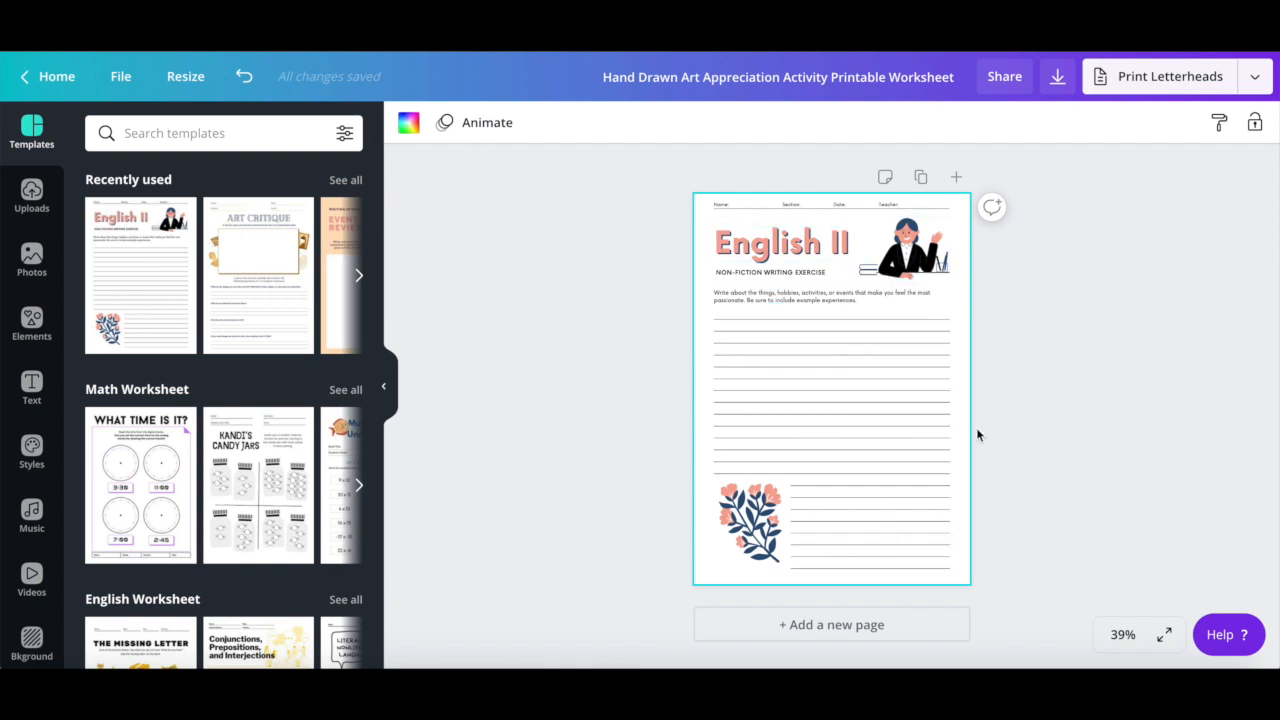
click(788, 244)
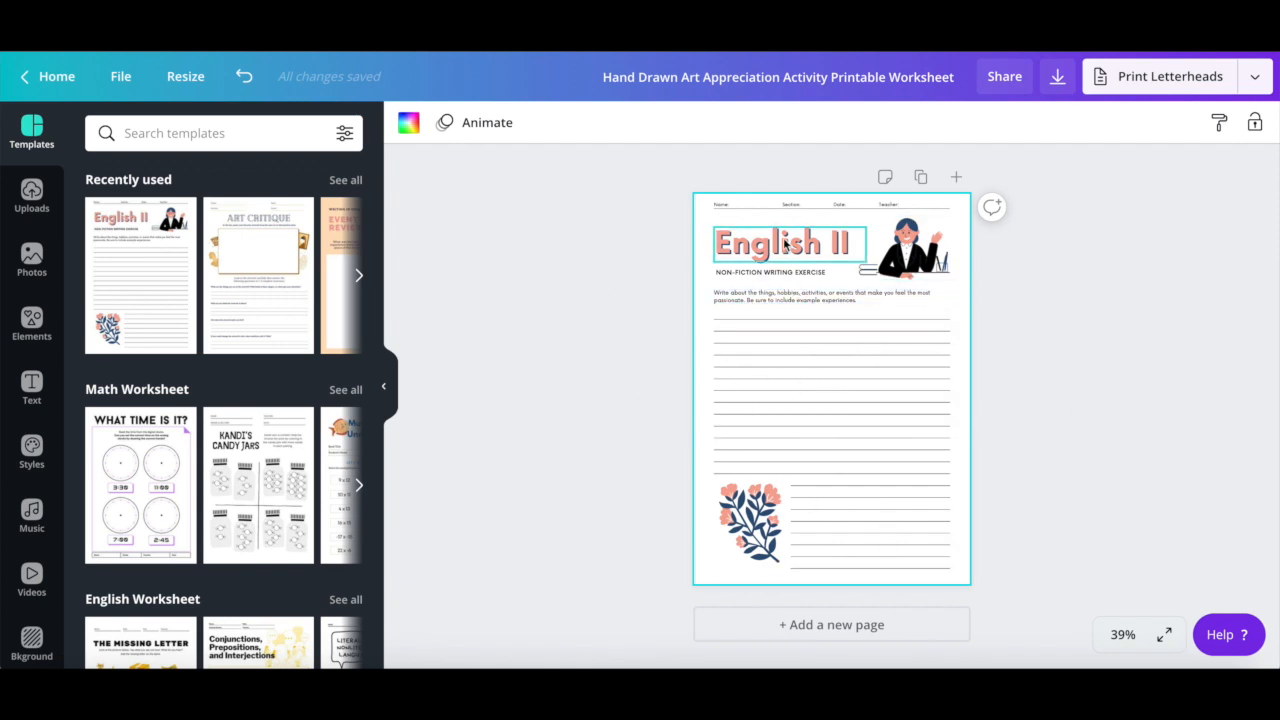
Select and inspect the English II heading on the applied worksheet.
click(784, 244)
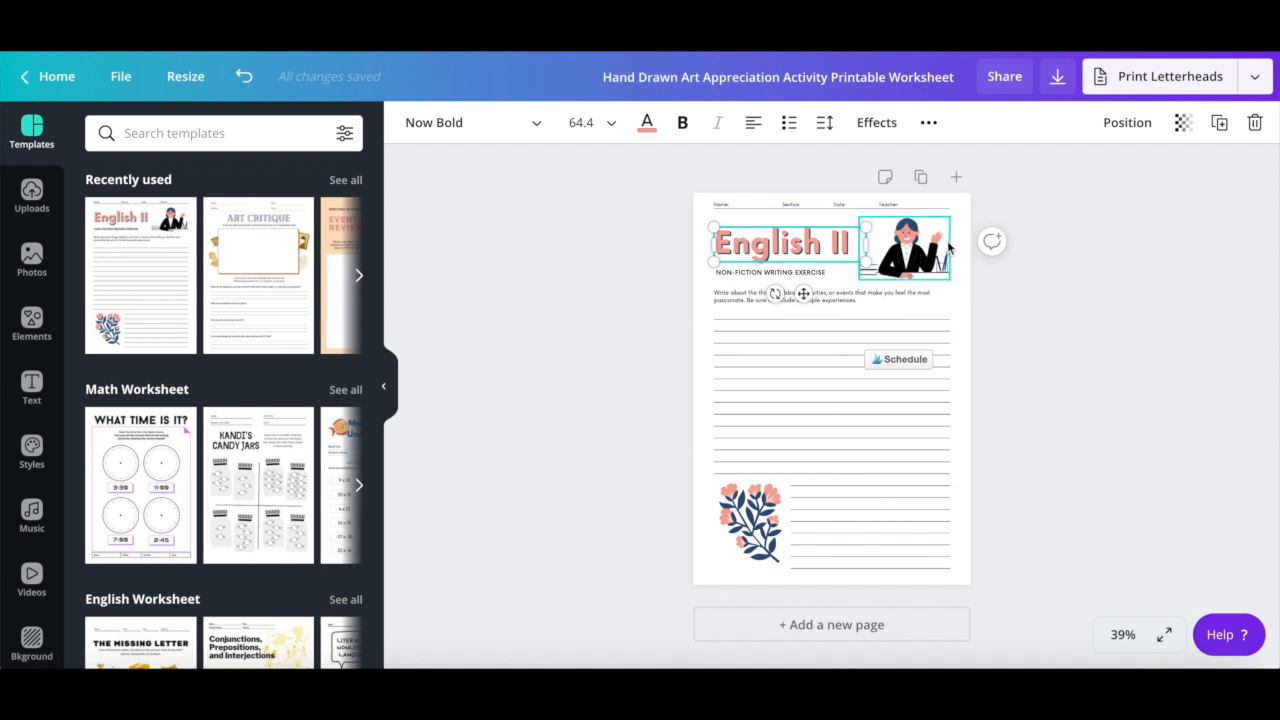
click(966, 308)
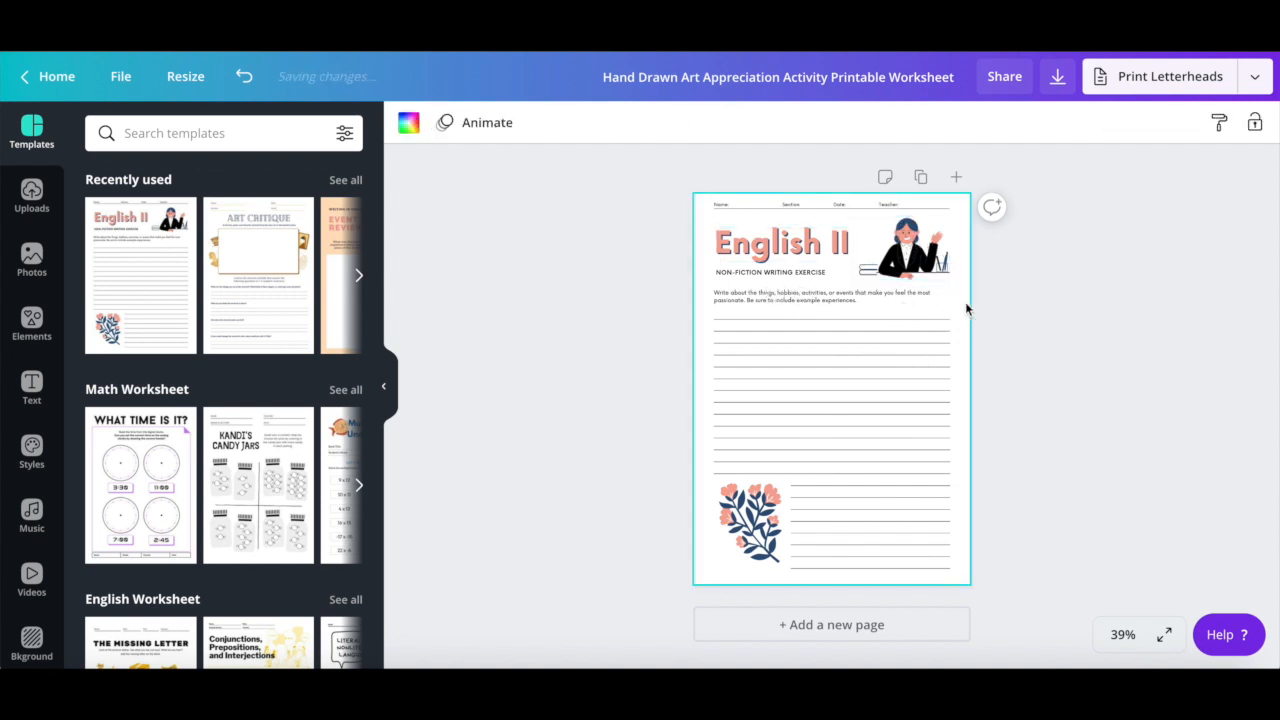
click(780, 244)
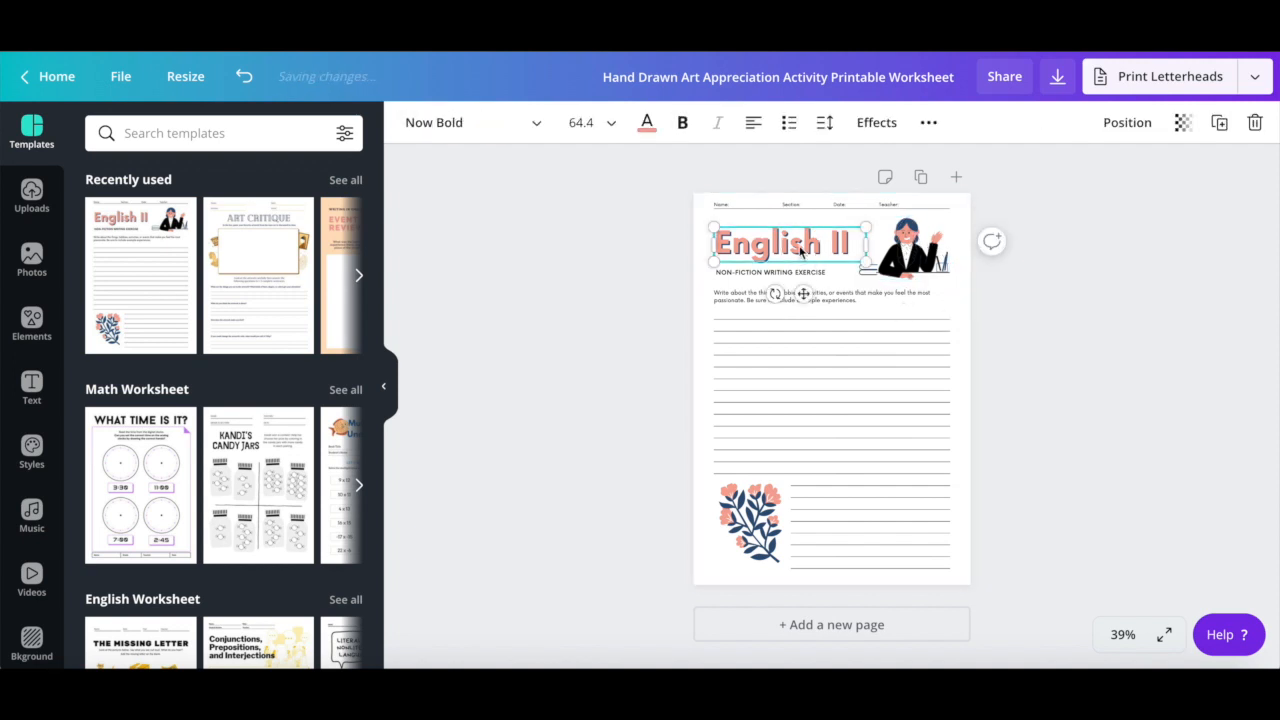
click(904, 244)
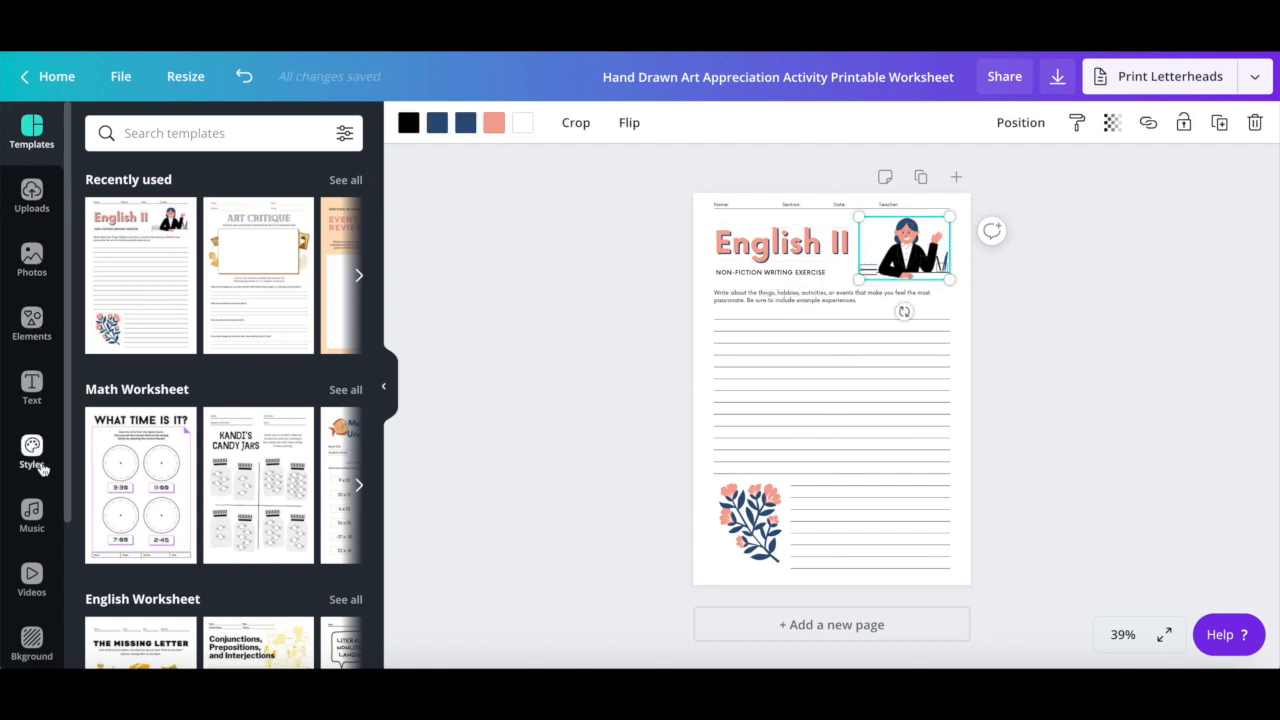
Browse the Photos and Elements collections, then show the Text adding options.
click(32, 256)
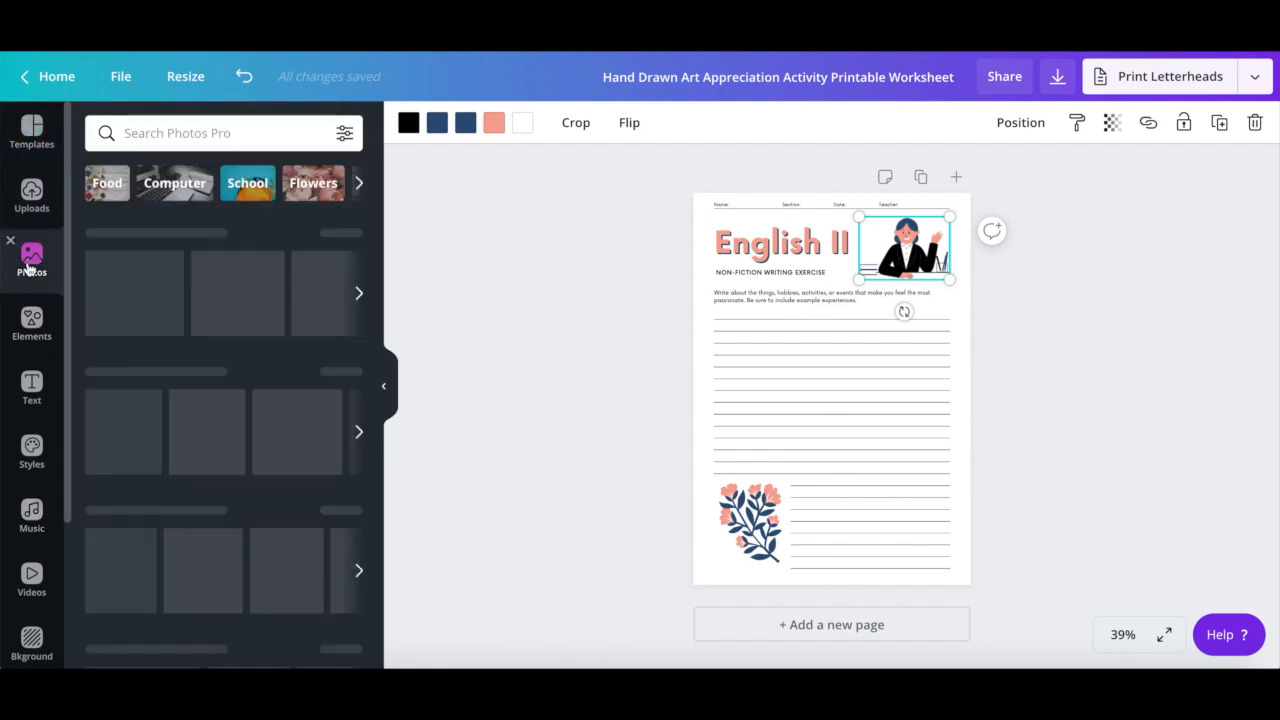
click(32, 320)
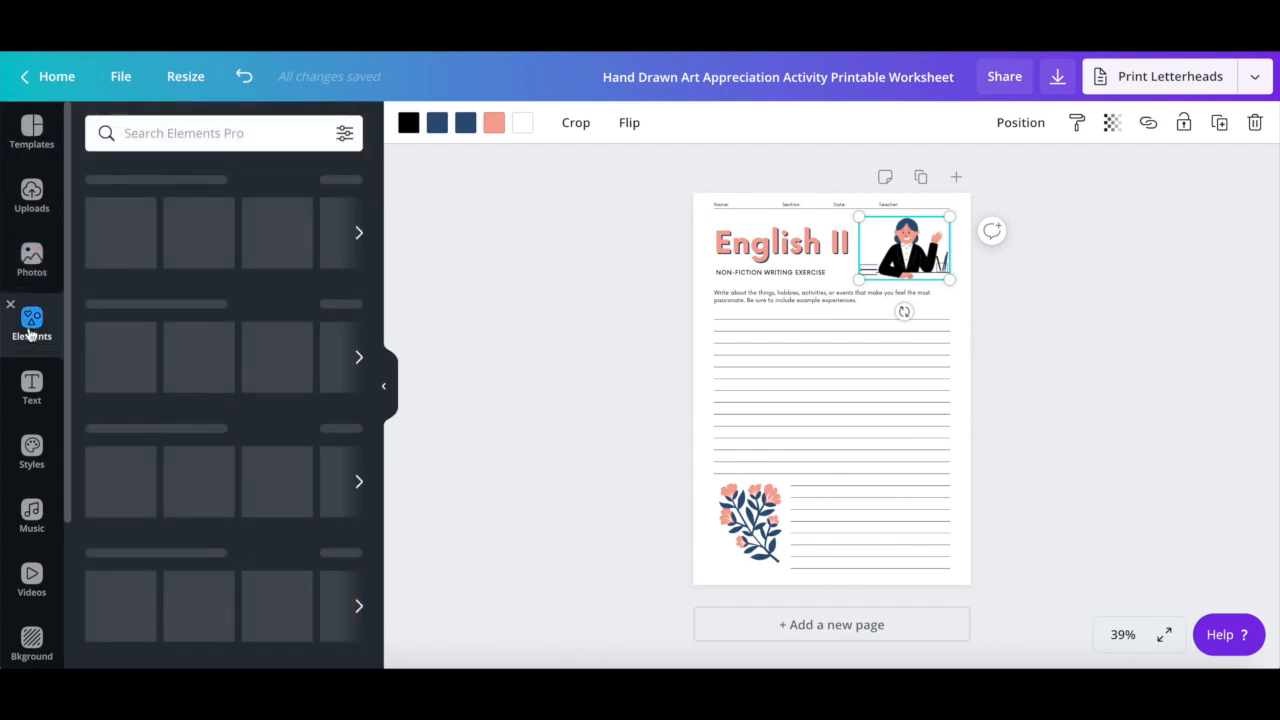
click(32, 388)
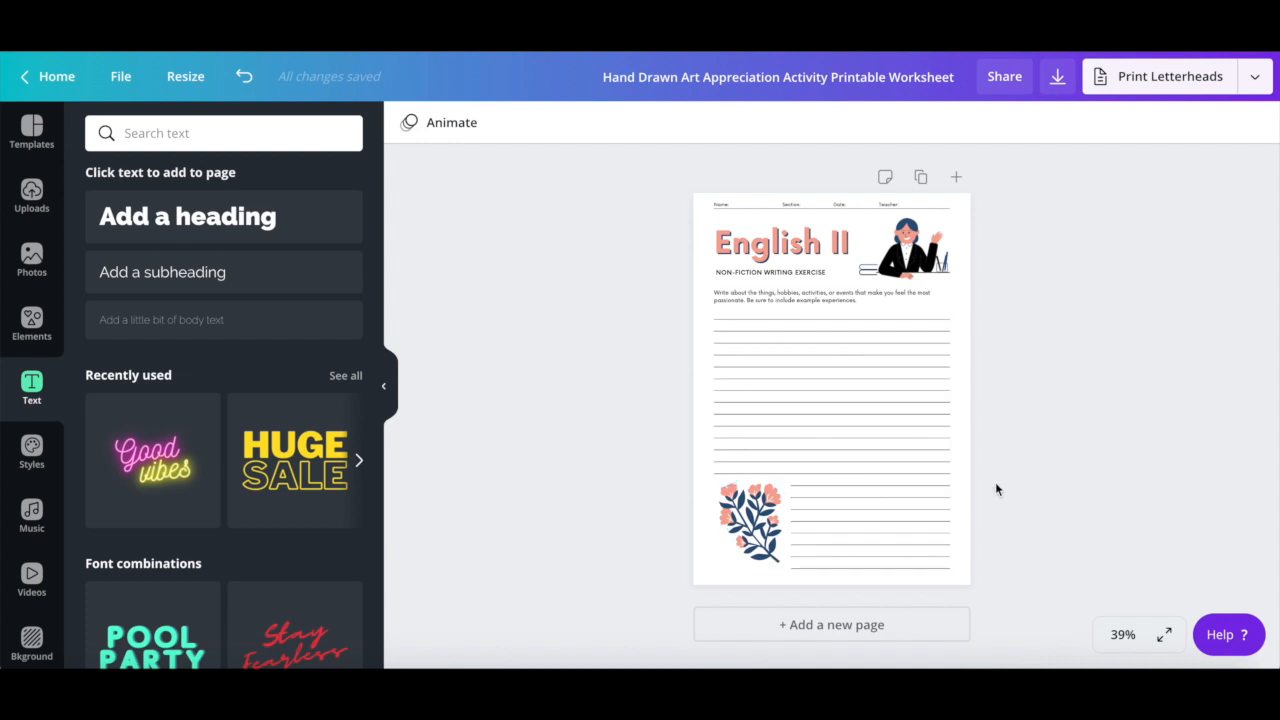
mouse_move(980, 246)
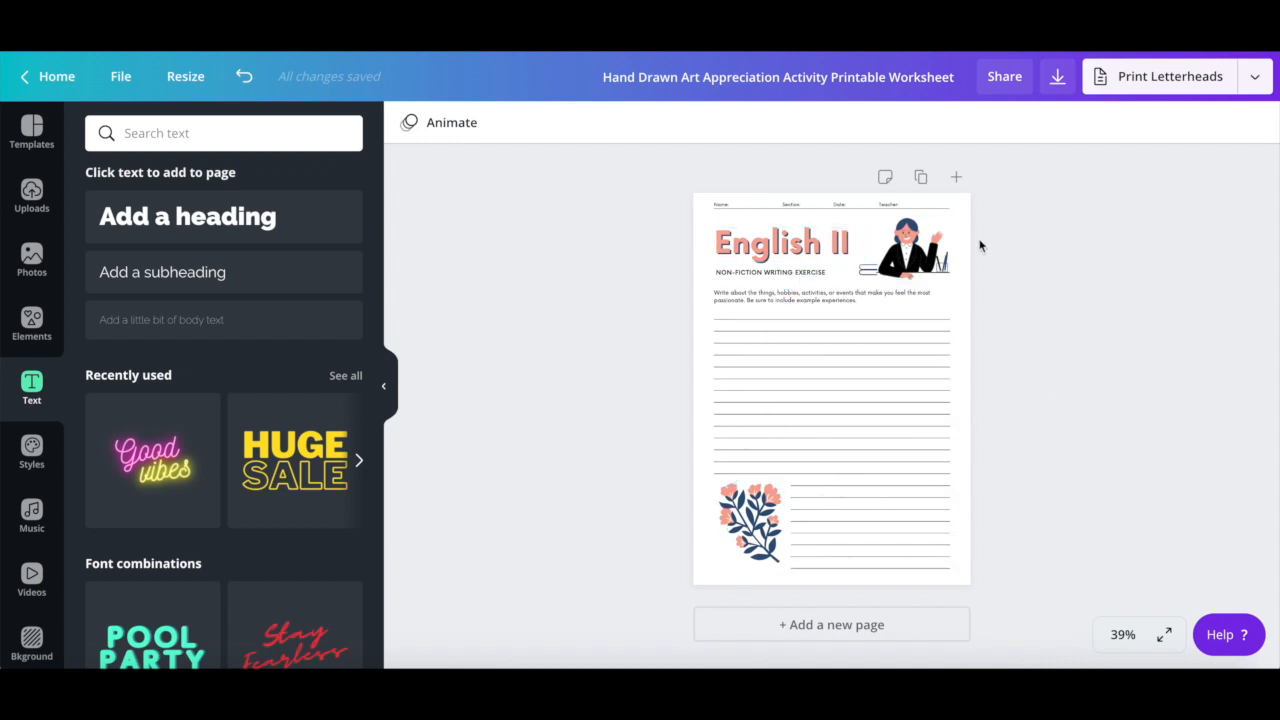
Select the heading and the block of writing lines on the English II worksheet.
click(904, 248)
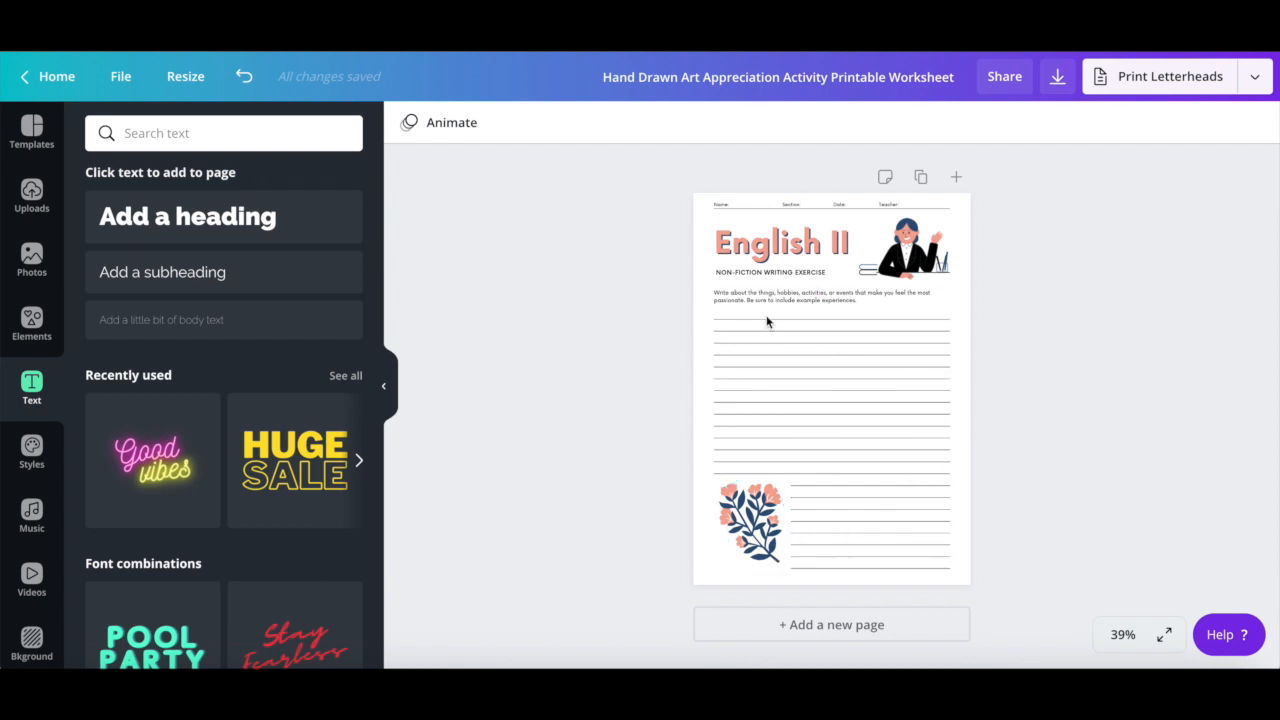
click(830, 400)
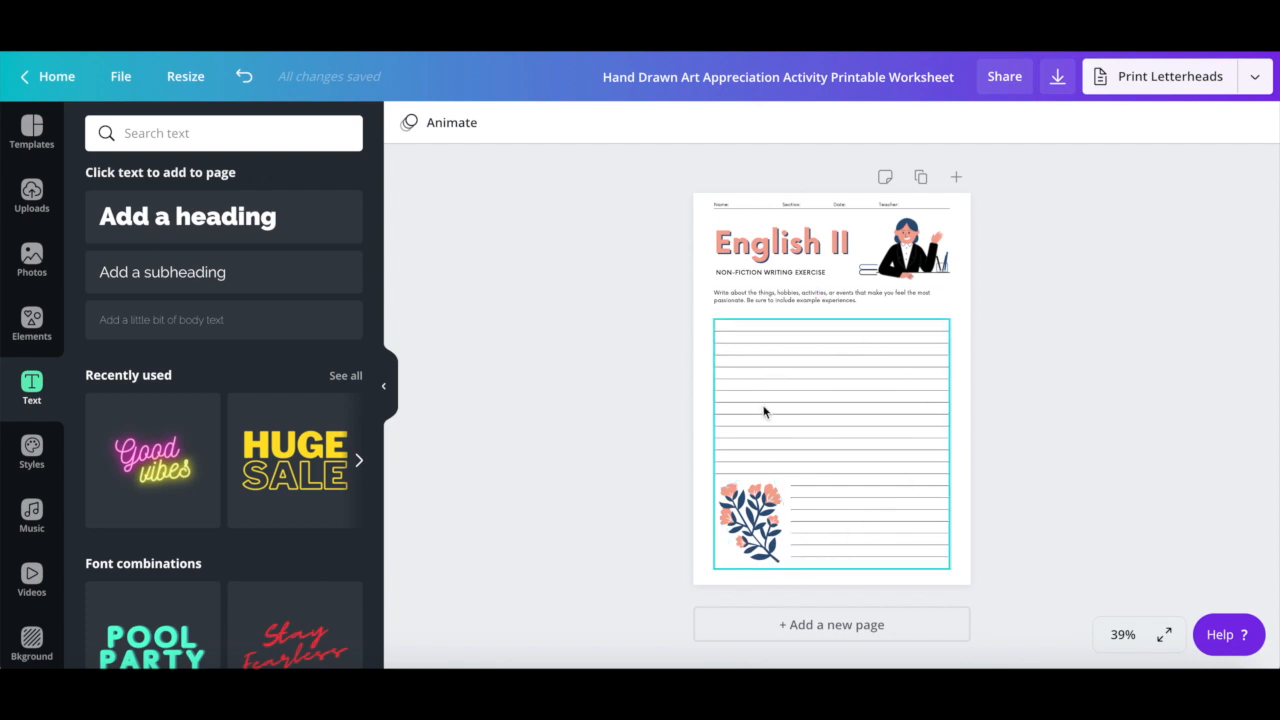
click(996, 452)
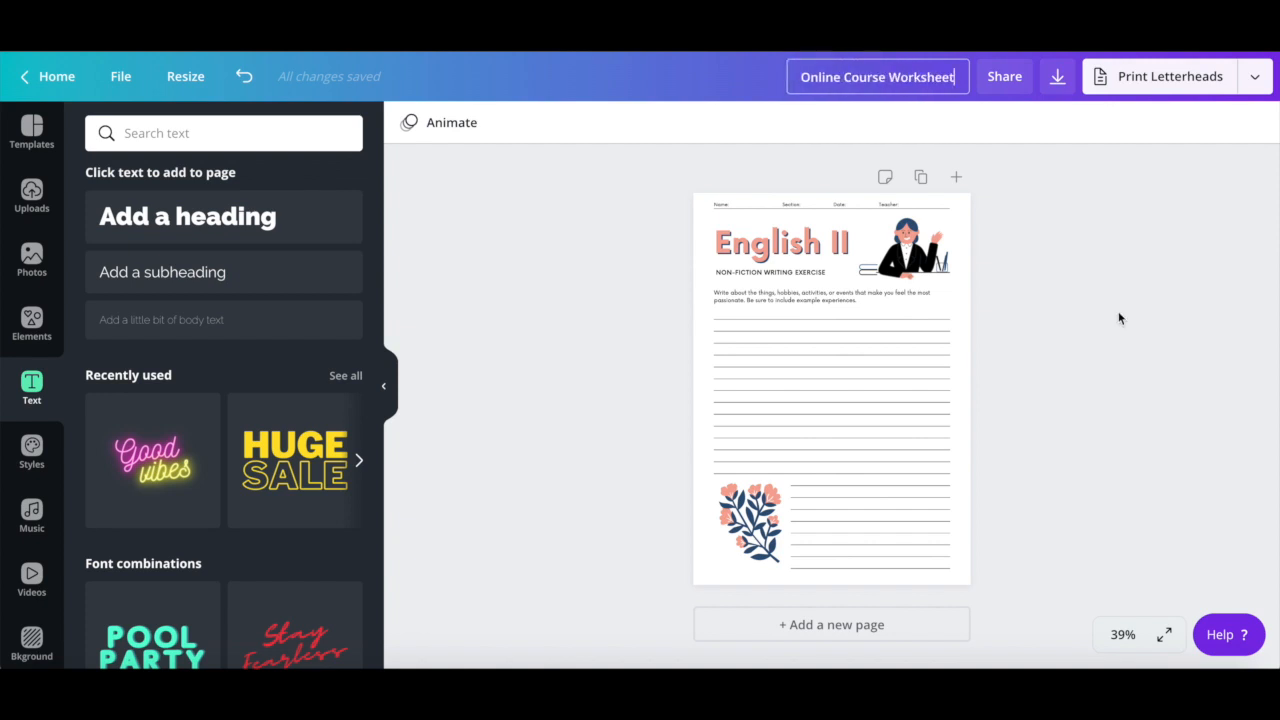
mouse_move(1192, 258)
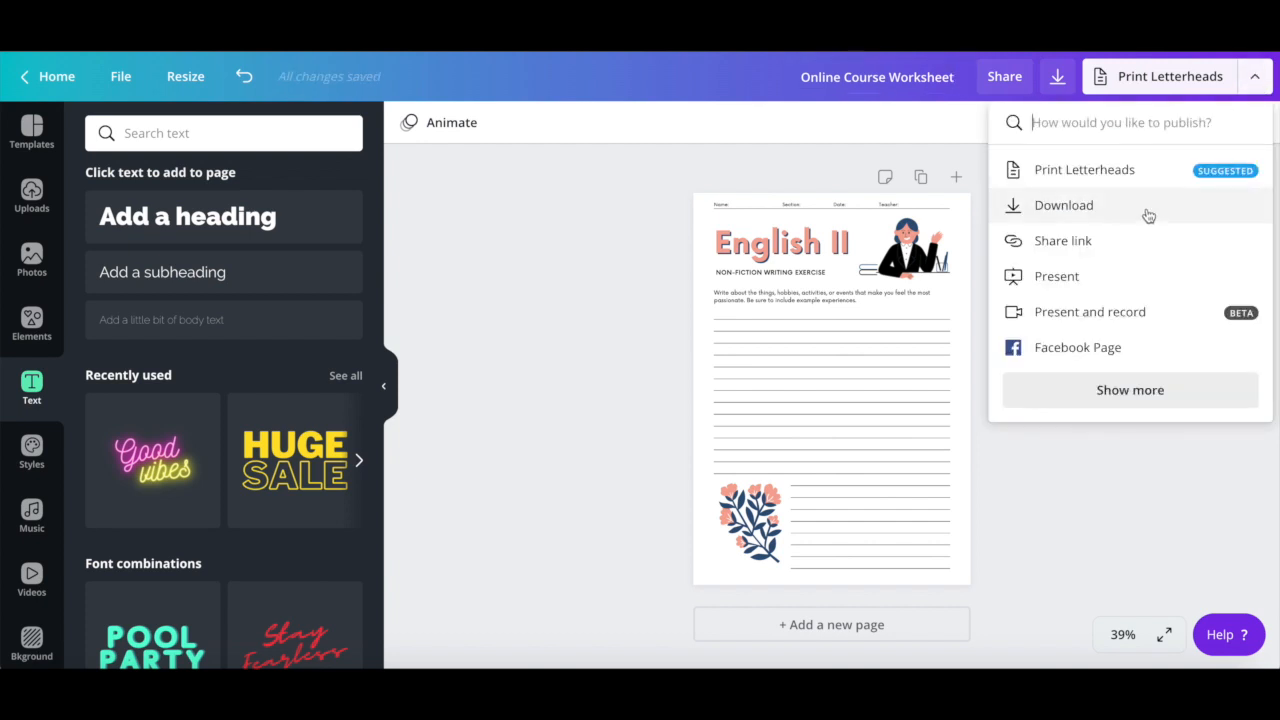
Download the worksheet as a PDF Print file.
click(1064, 204)
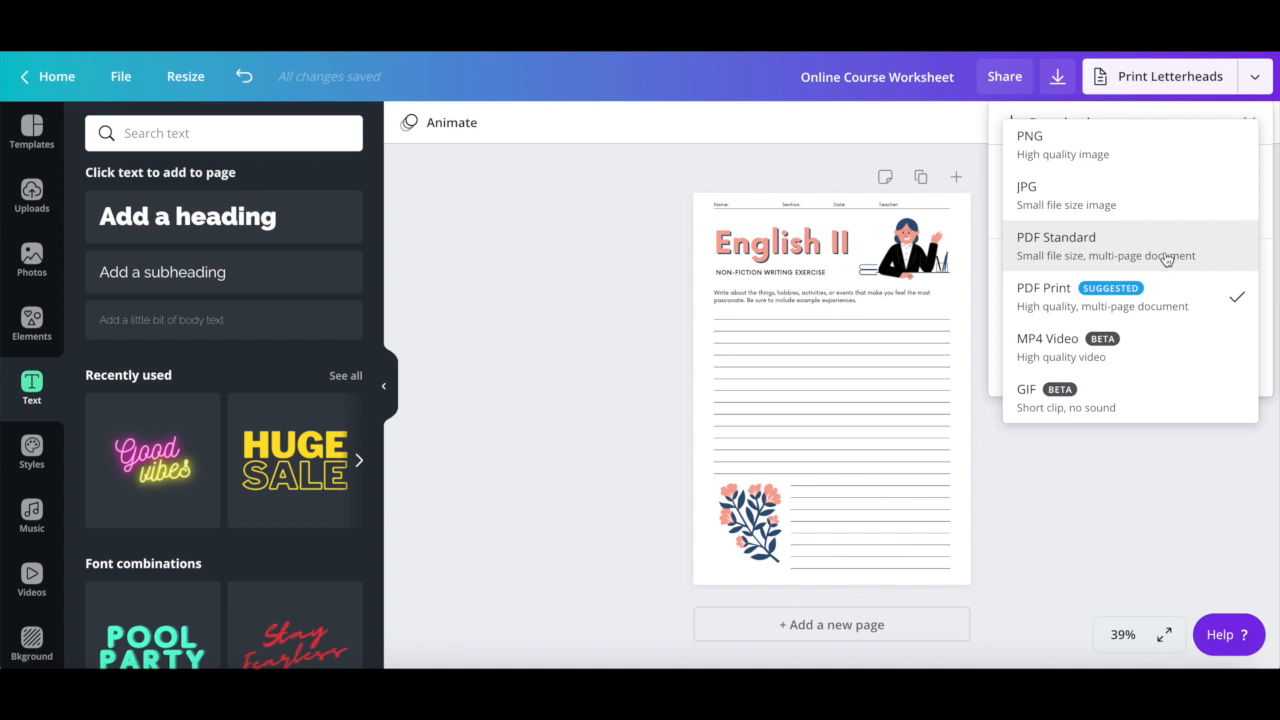
mouse_move(1168, 308)
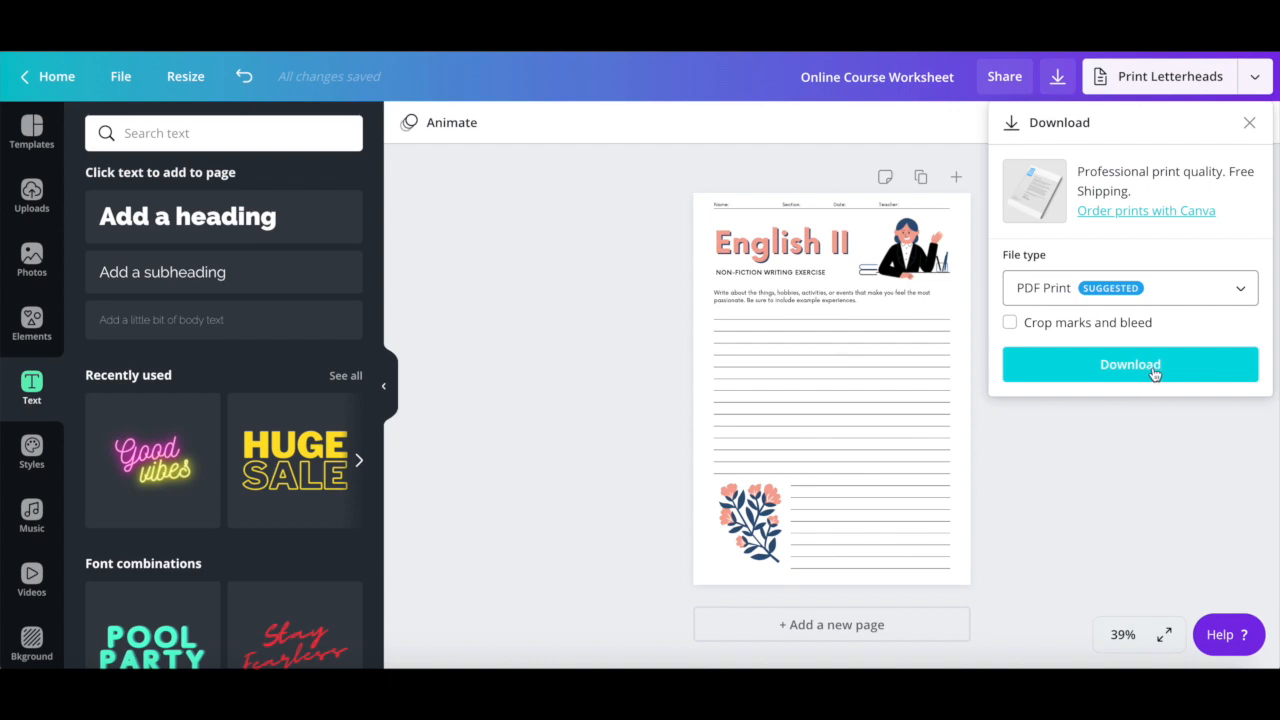
click(1130, 364)
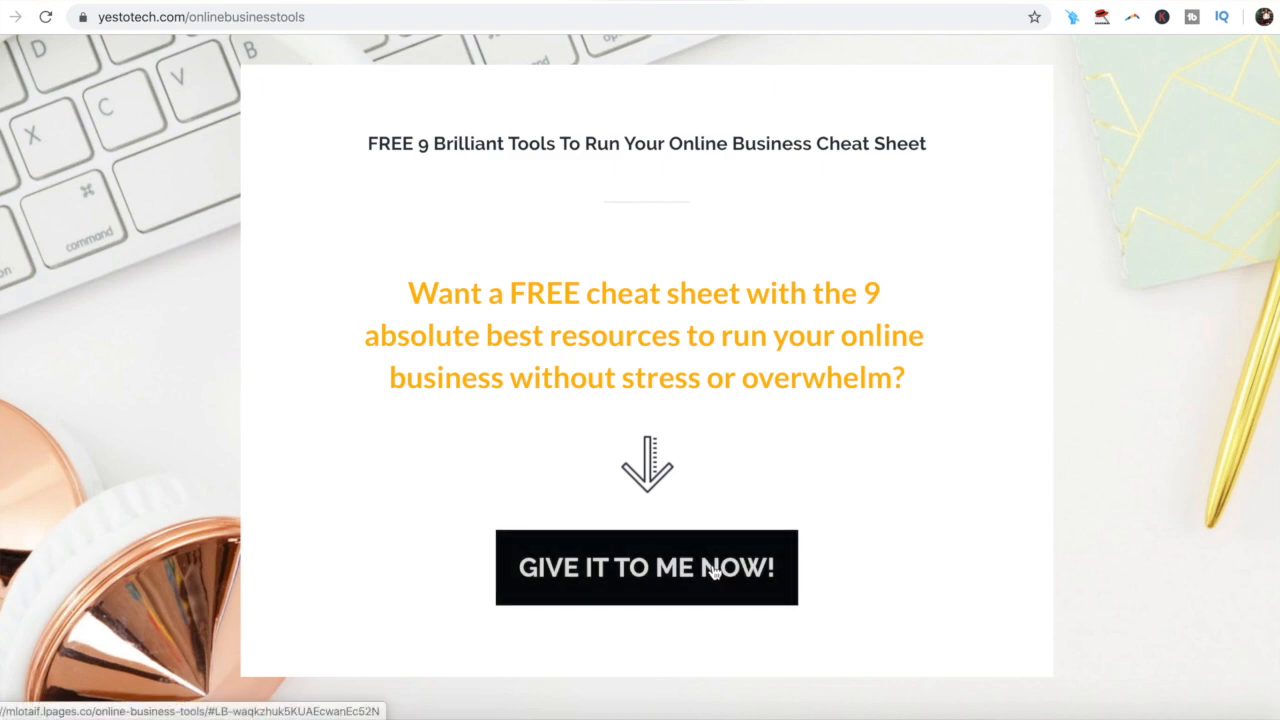
Request the free cheat sheet, entering a name and an email ending 'totech.com'.
click(646, 568)
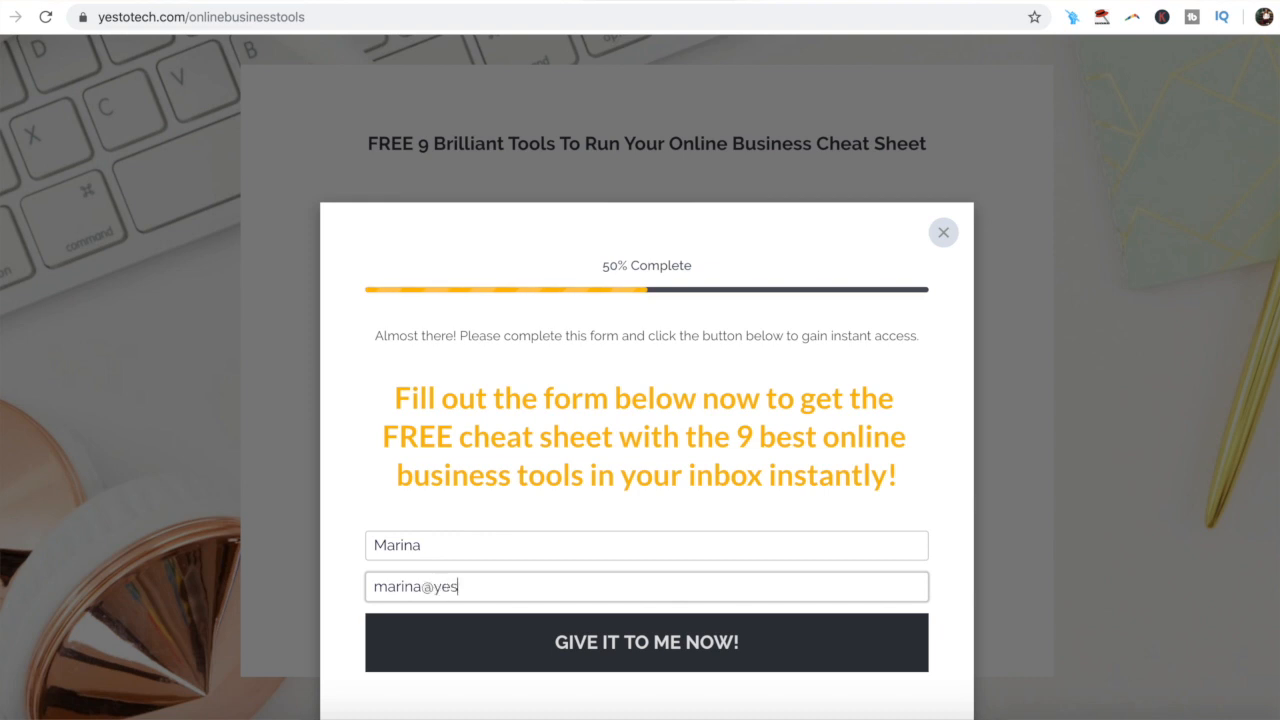
text(totech.com)
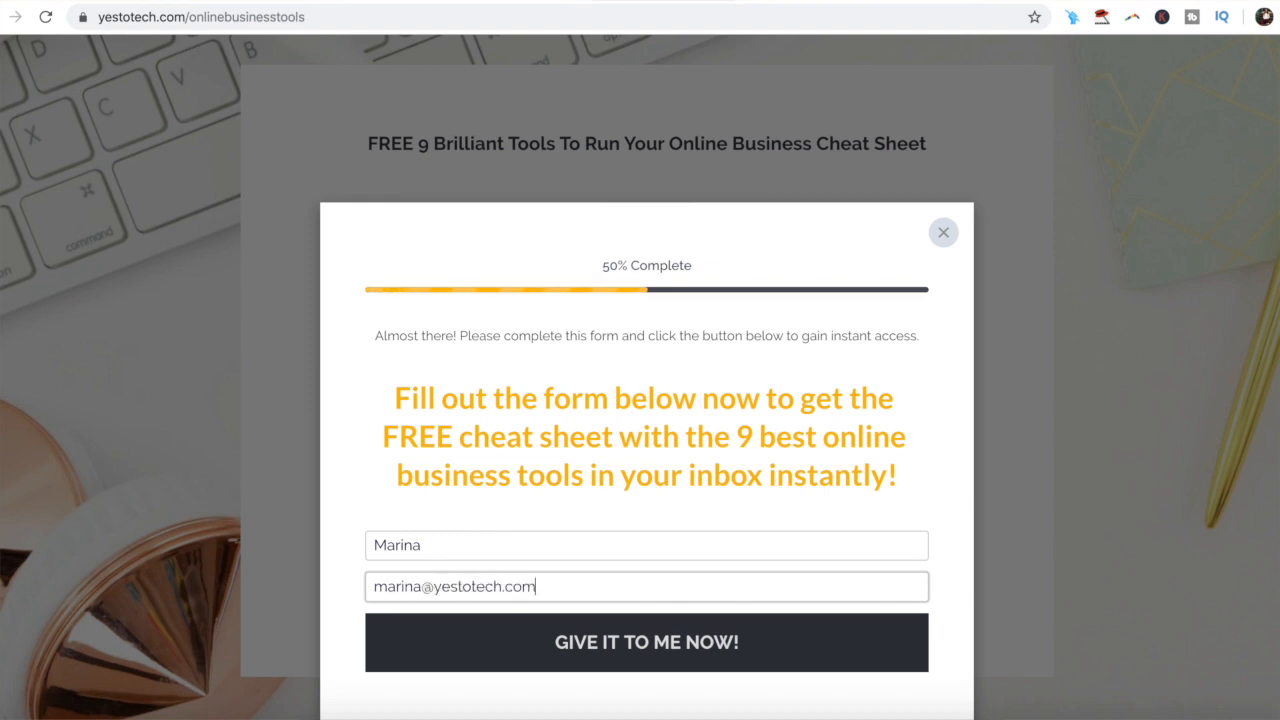